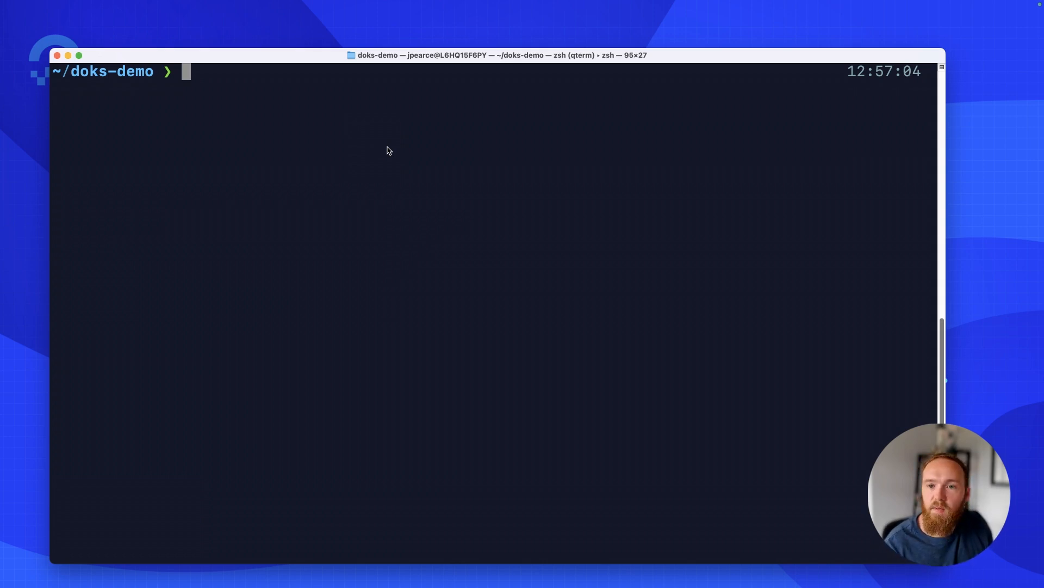
# Create the high-availability cluster doks-london1 in lon1 with auto-upgrade and surge-upgrade using doctl
pyautogui.write('doctl kubernetes cluster create doks-london1 --auto-upgrade=true --ha=true --node-pool="name=pool-apps;size=s-4vcpu-8gb-amd;count=3" --region=lon1 --surge-upgrade=true')
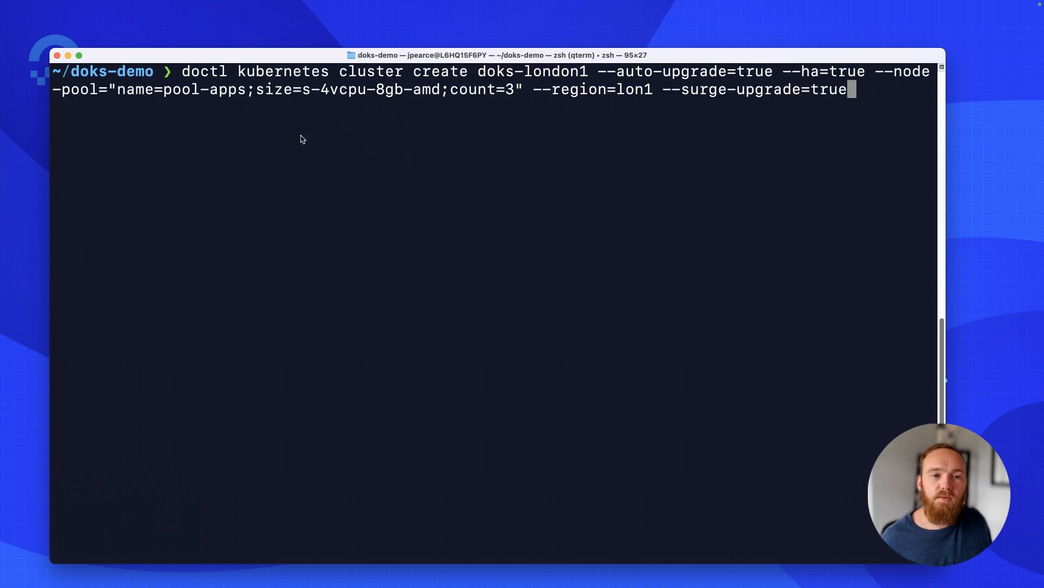
pyautogui.moveTo(353, 176)
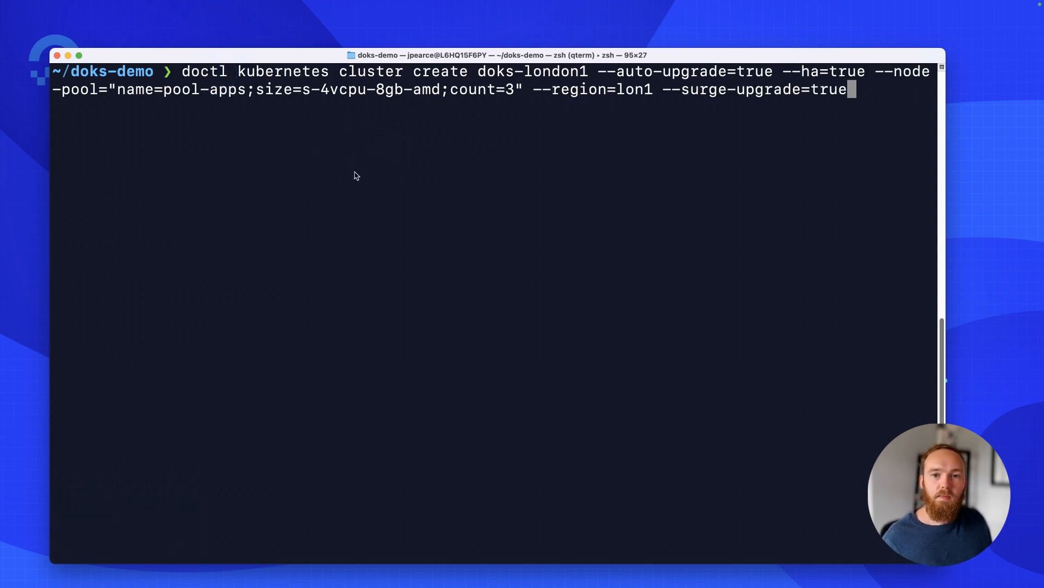
pyautogui.moveTo(502, 175)
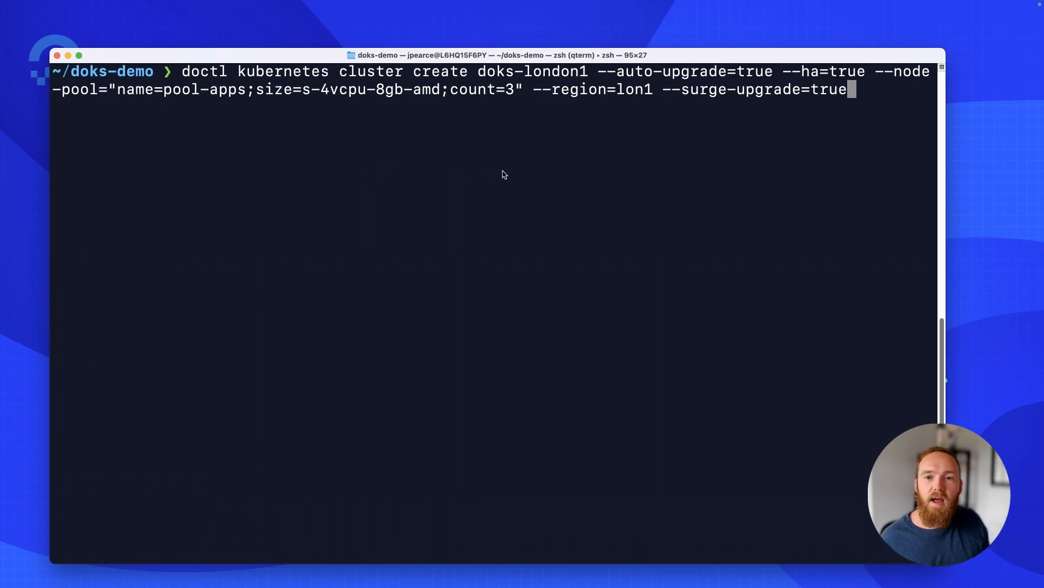
pyautogui.moveTo(715, 77)
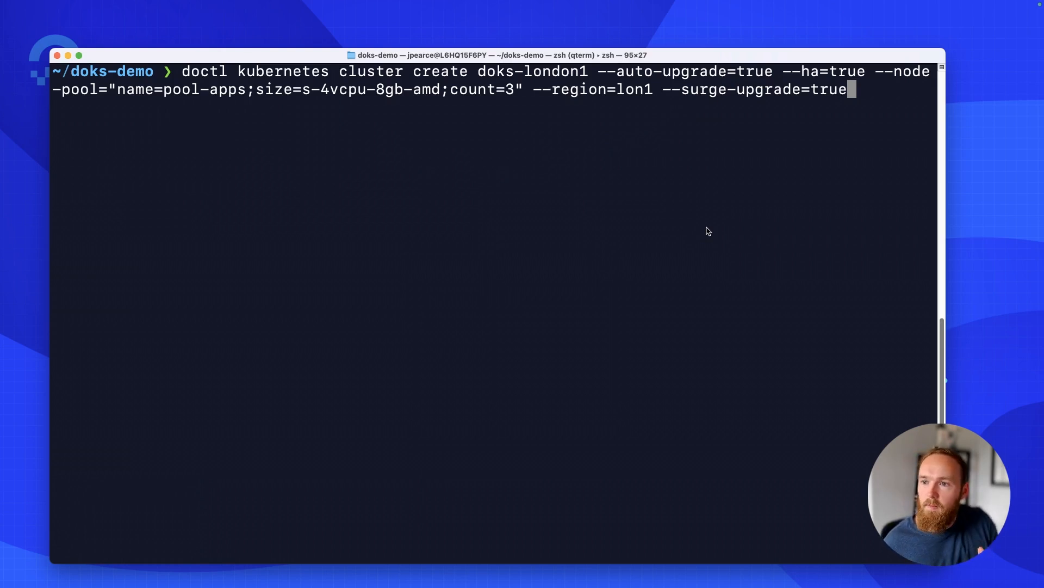
pyautogui.doubleClick(822, 71)
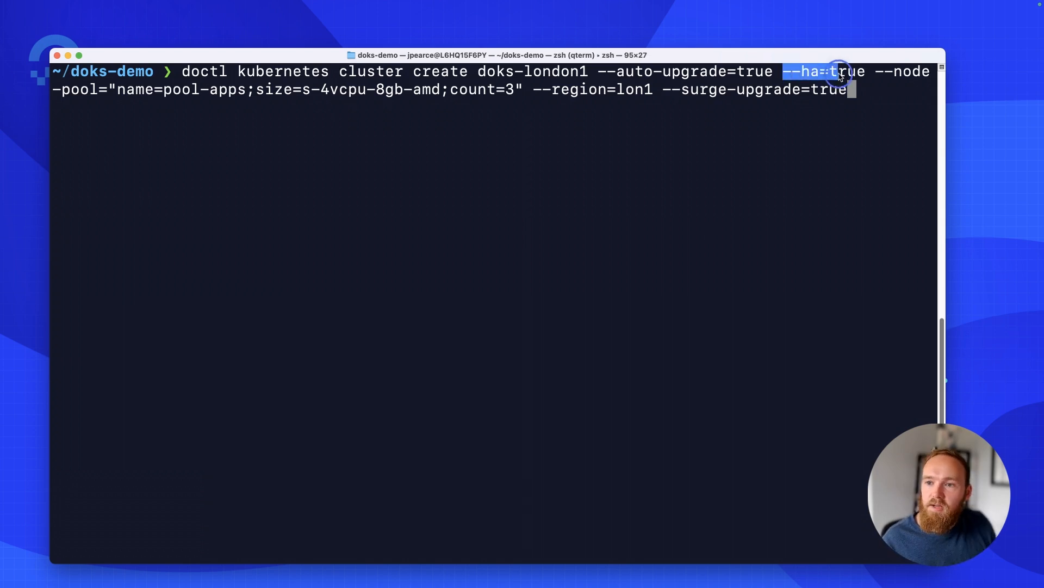
pyautogui.click(606, 217)
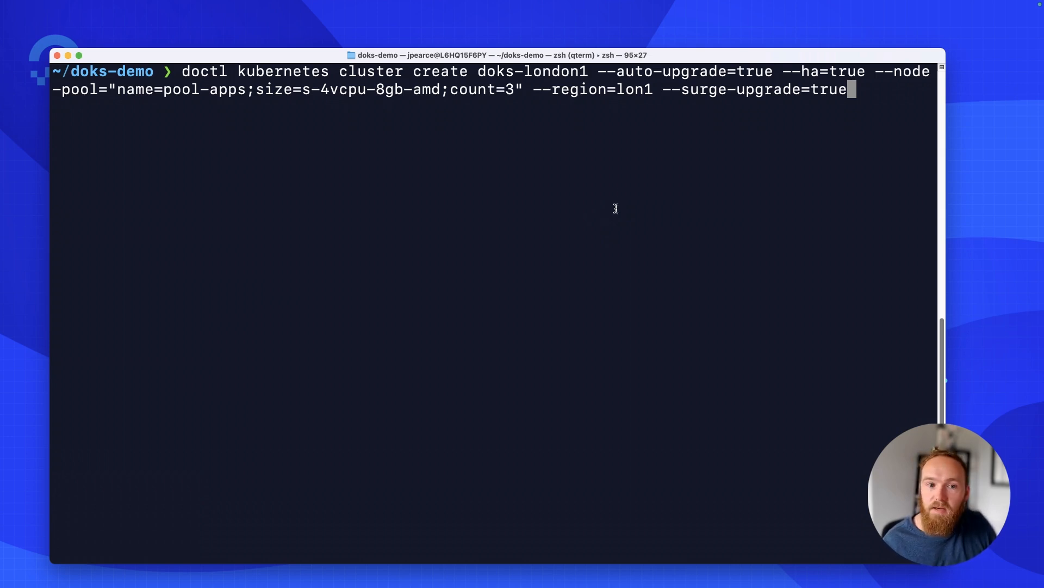
pyautogui.moveTo(297, 141)
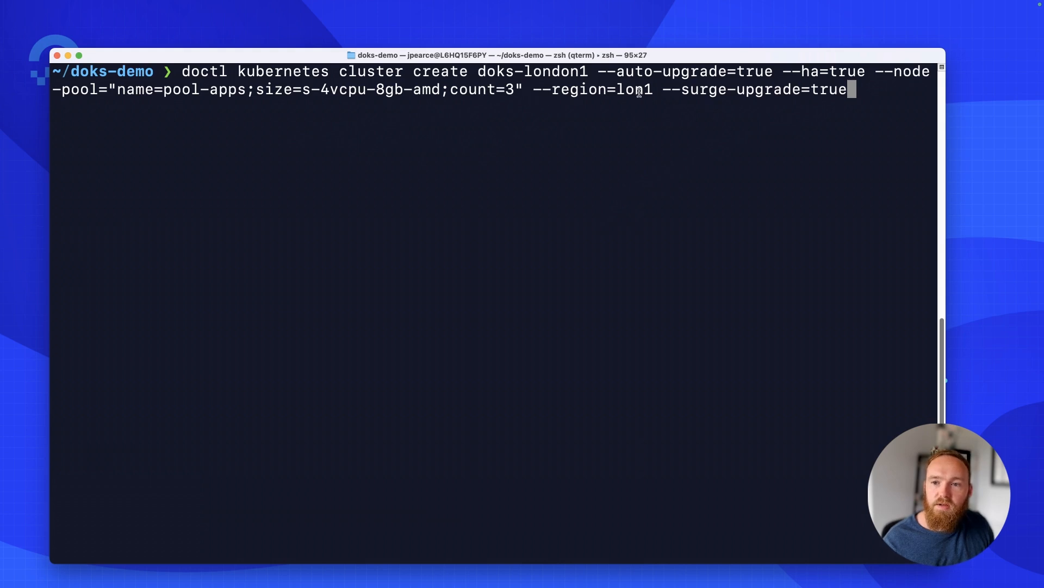
pyautogui.moveTo(663, 90); pyautogui.dragTo(852, 90)
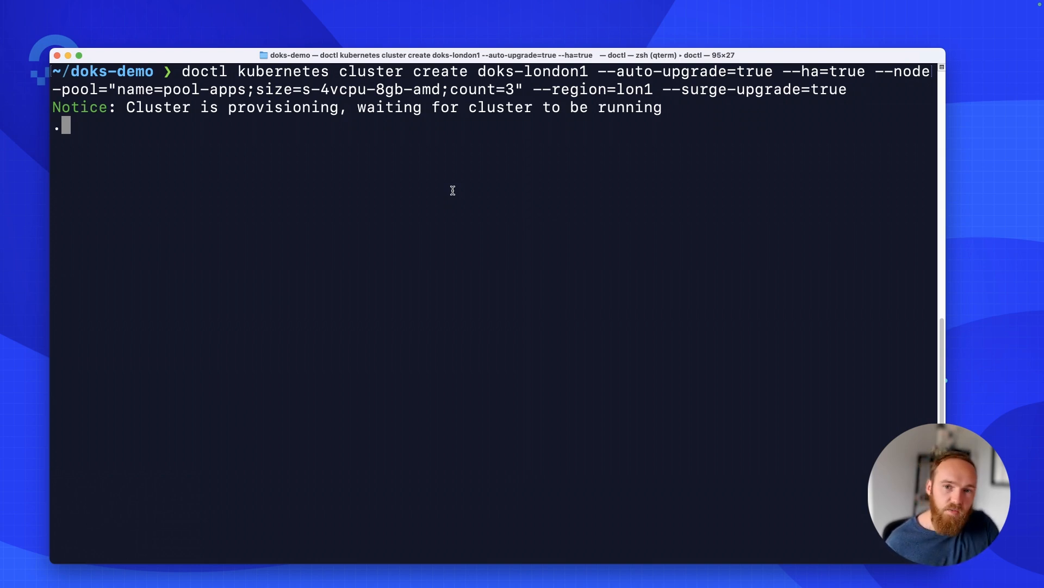
pyautogui.moveTo(1018, 365)
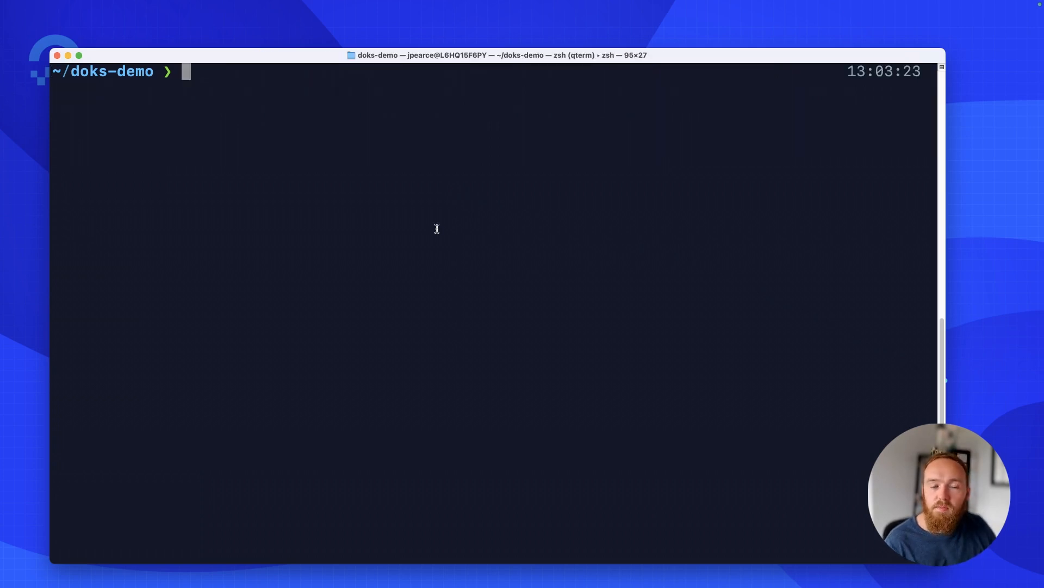
# Show the nginx-pod.yaml Pod manifest and the lb.yaml LoadBalancer Service manifest with cat
pyautogui.write('car')
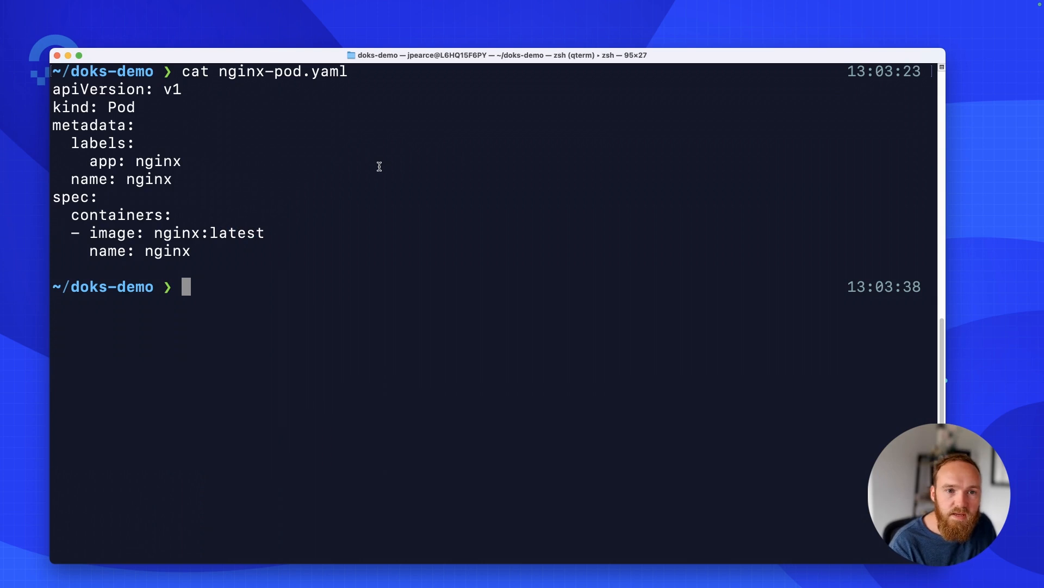
pyautogui.write('cat lb.yaml')
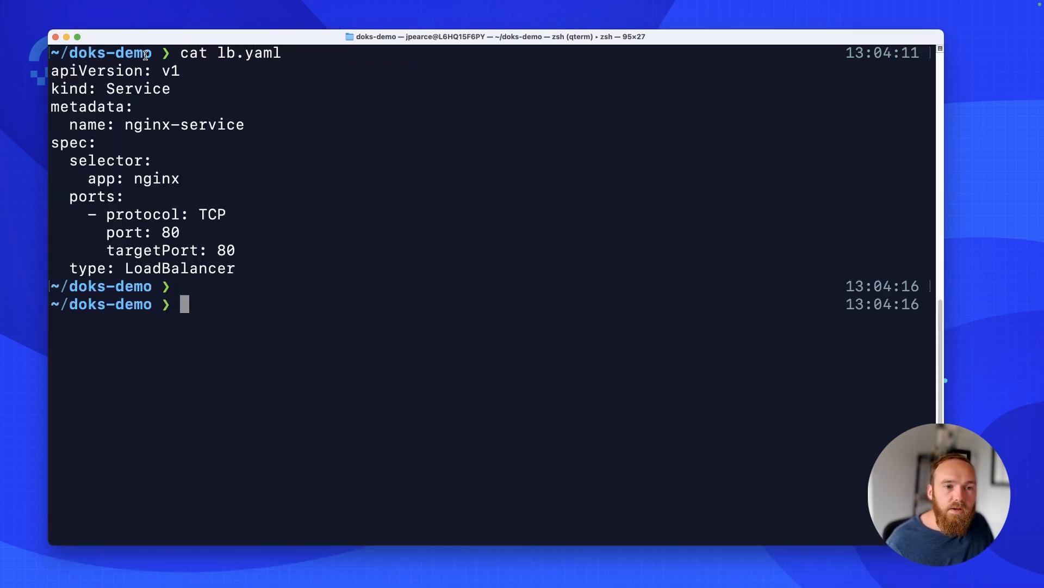
pyautogui.moveTo(135, 160)
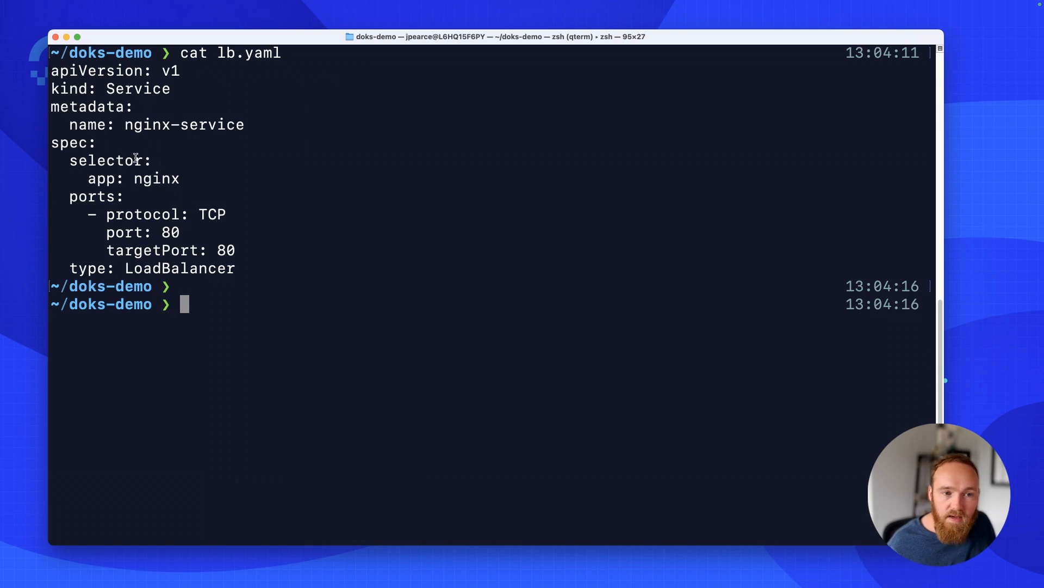
pyautogui.moveTo(86, 178)
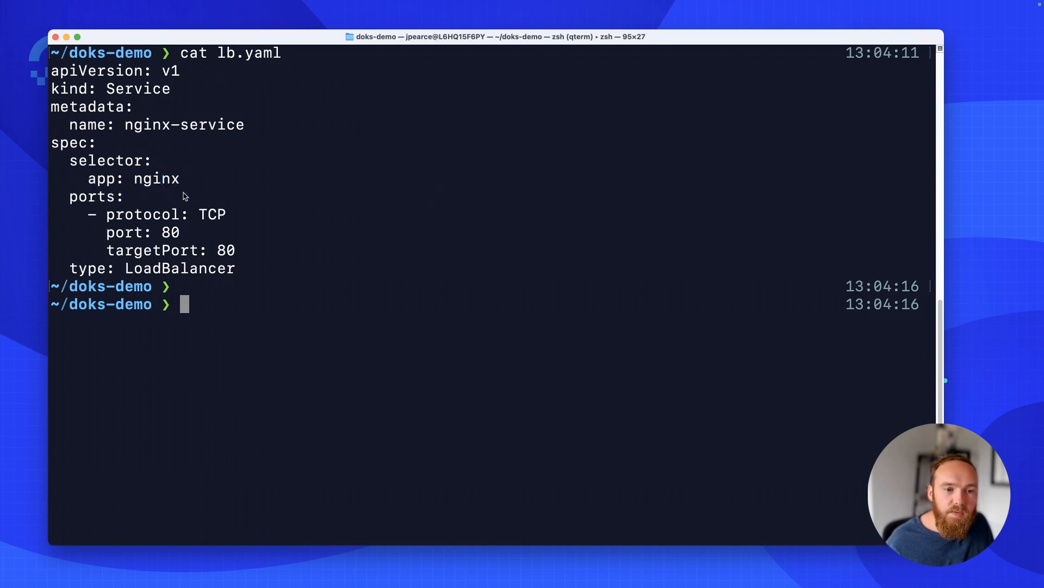
pyautogui.doubleClick(225, 249)
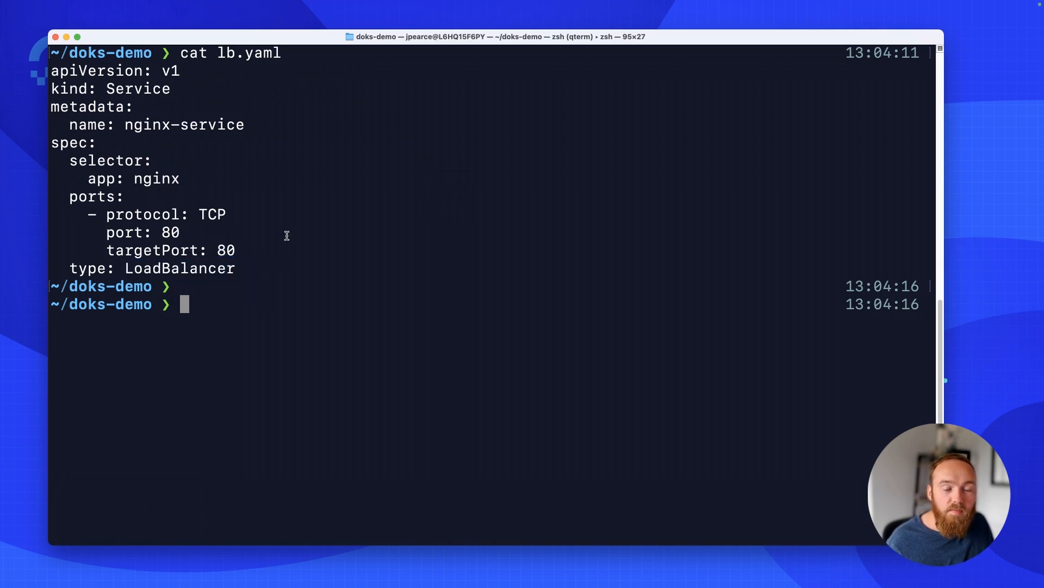
pyautogui.doubleClick(178, 267)
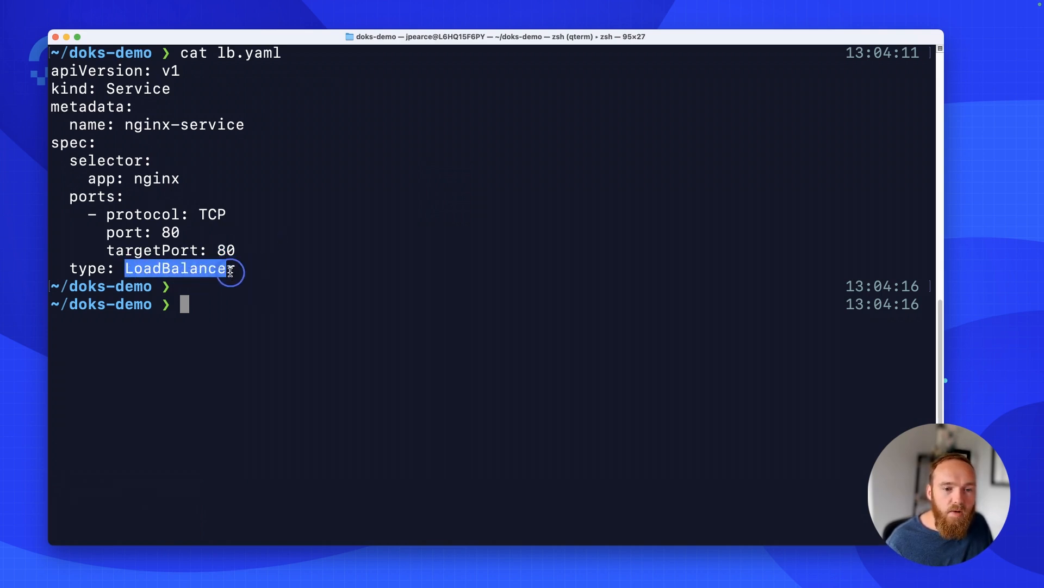
pyautogui.click(356, 243)
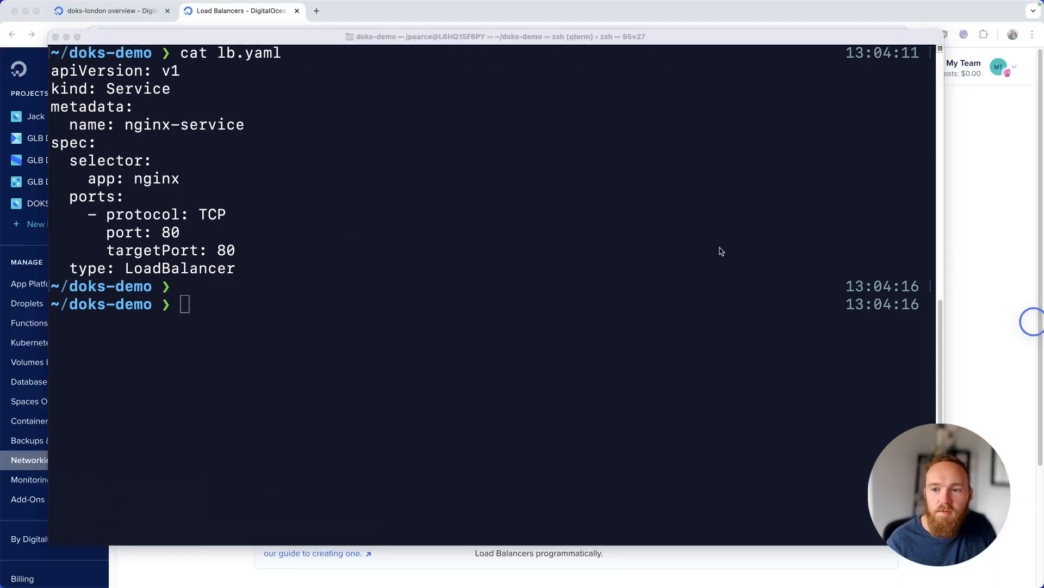
pyautogui.moveTo(849, 222)
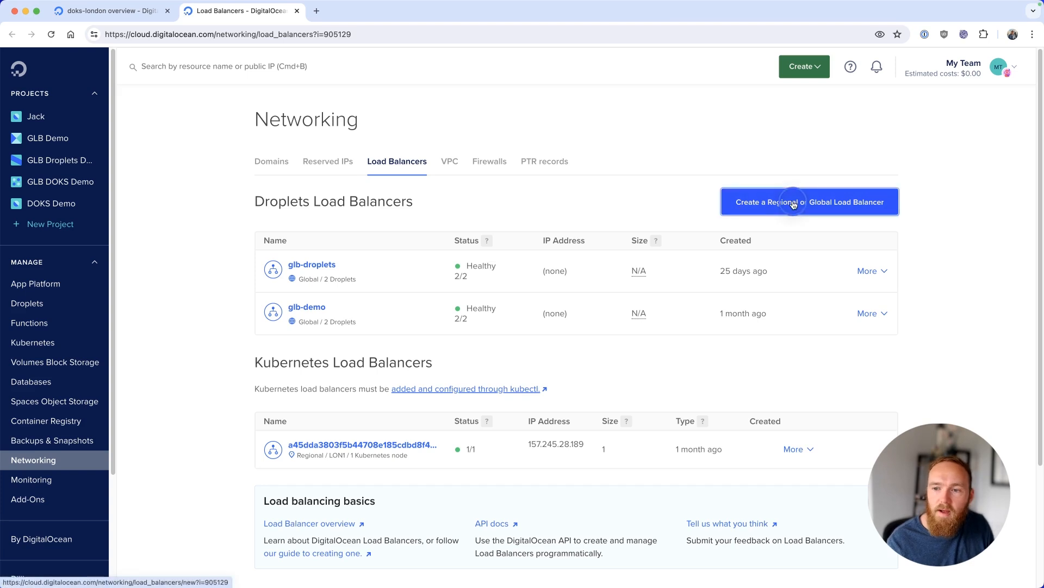
pyautogui.click(809, 201)
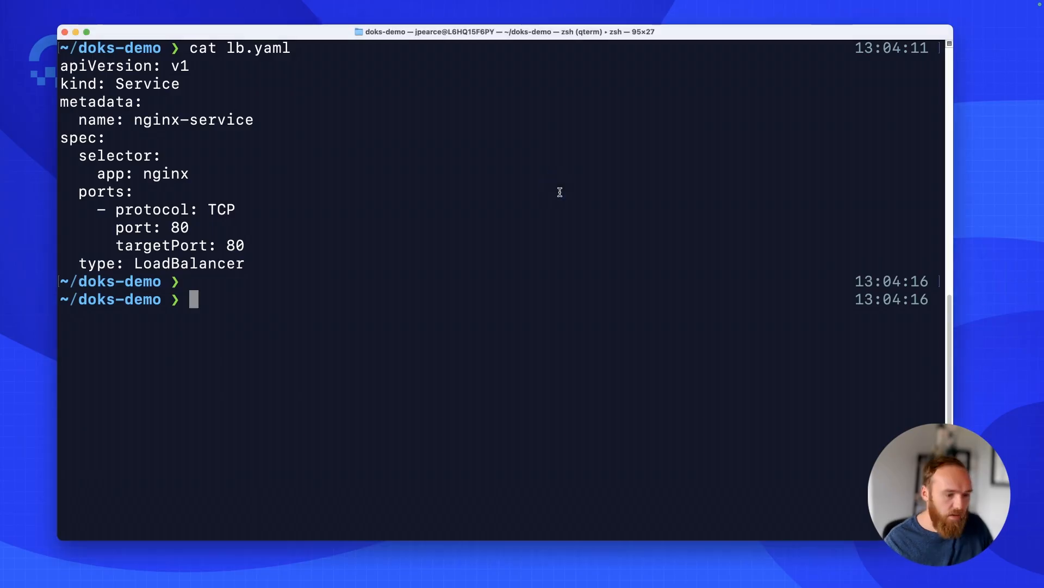
# Apply nginx-pod.yaml and lb.yaml, then list services to see nginx-service as LoadBalancer
pyautogui.write('k apply -f p')
pyautogui.write('k get svc')
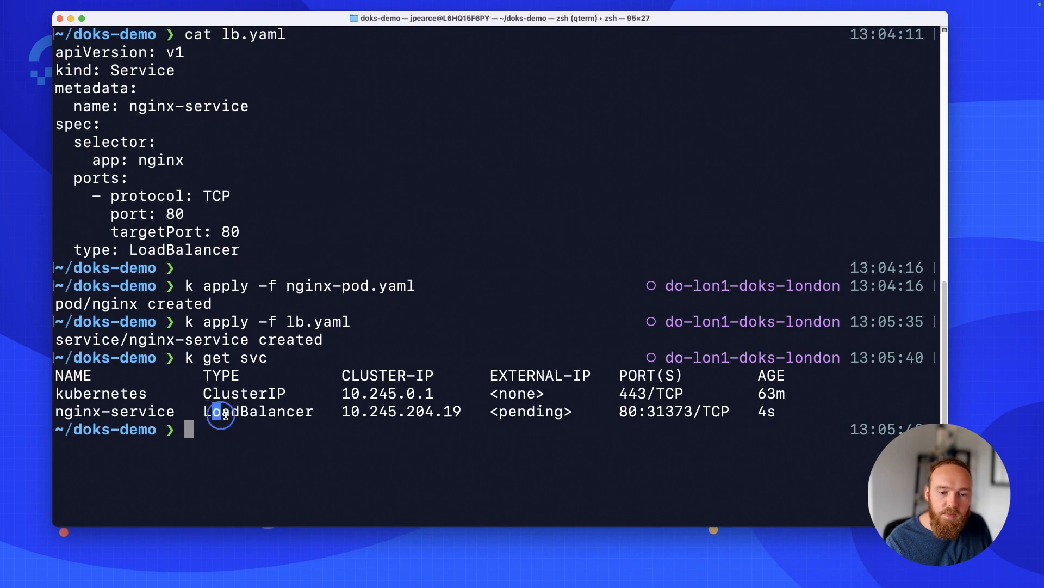
pyautogui.doubleClick(530, 411)
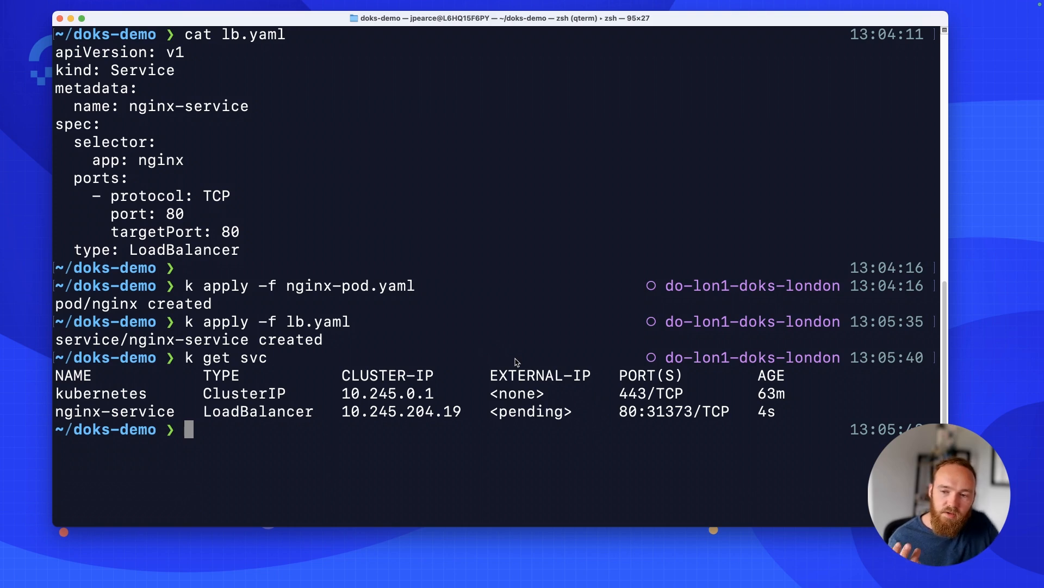
pyautogui.moveTo(491, 366)
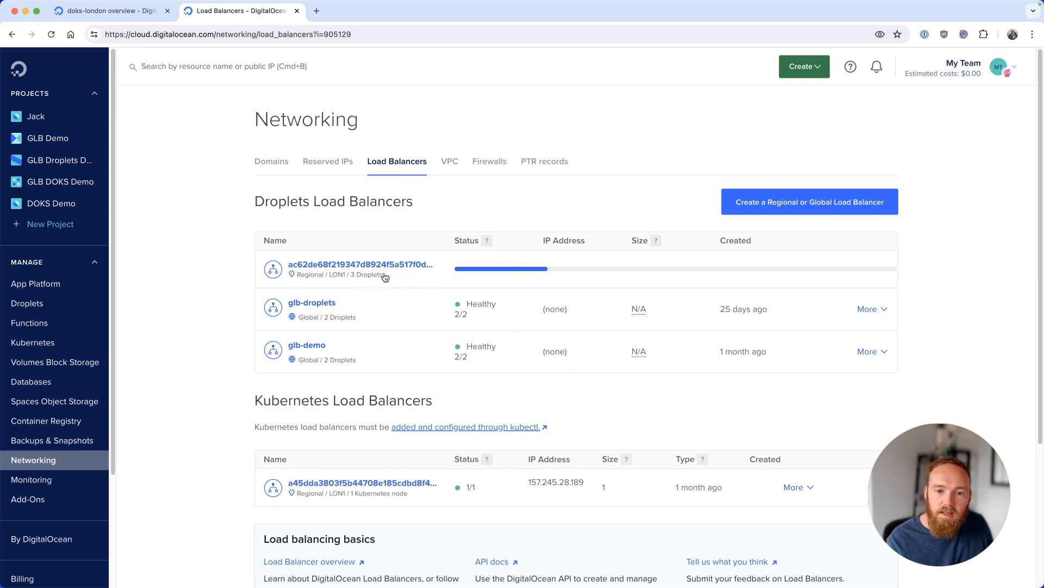
# Inspect the provisioning load balancer's settings, forwarding TCP port 80 to port 31373
pyautogui.click(359, 264)
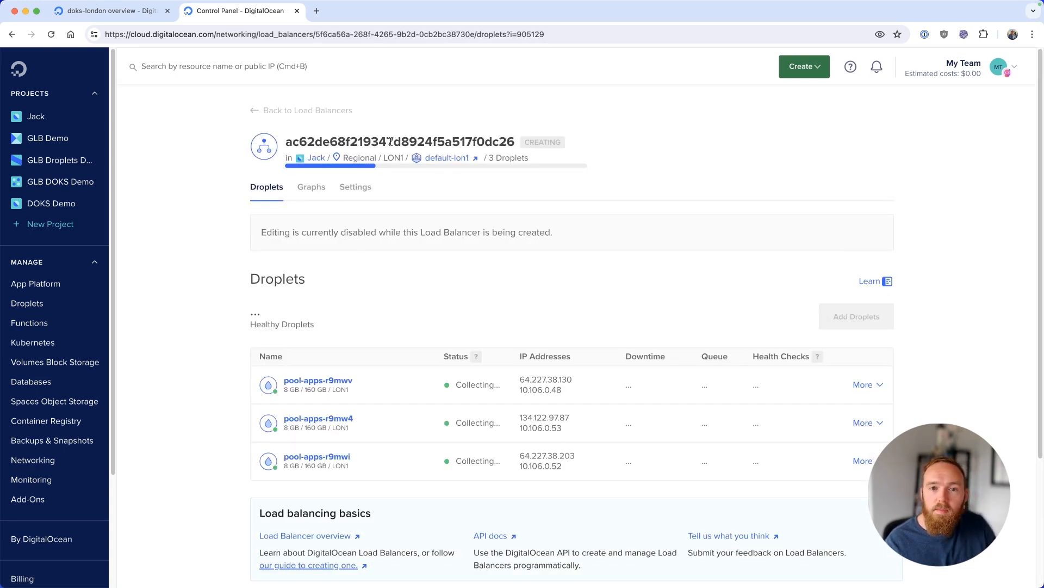
pyautogui.doubleClick(313, 142)
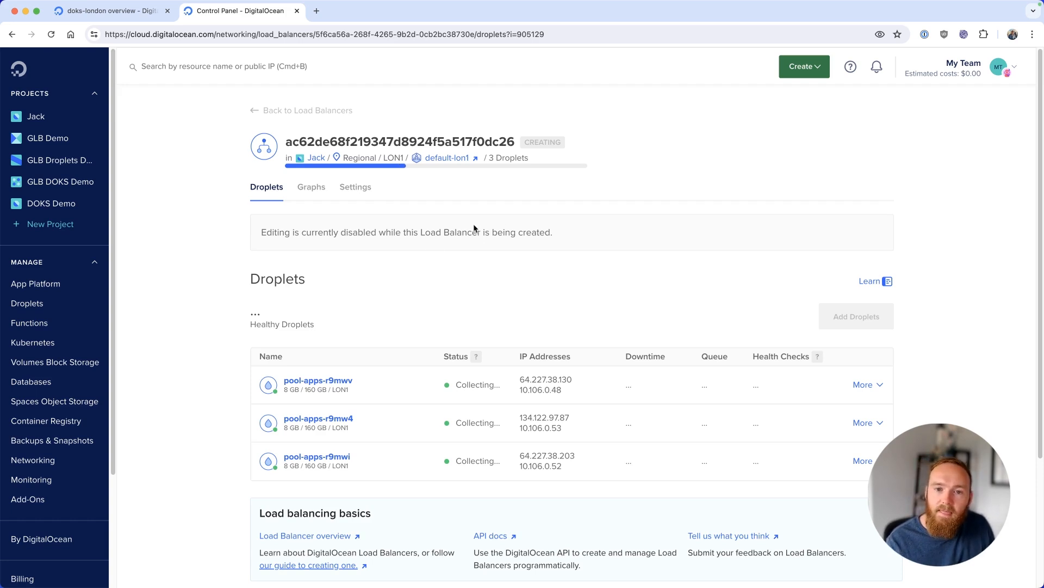
pyautogui.click(355, 187)
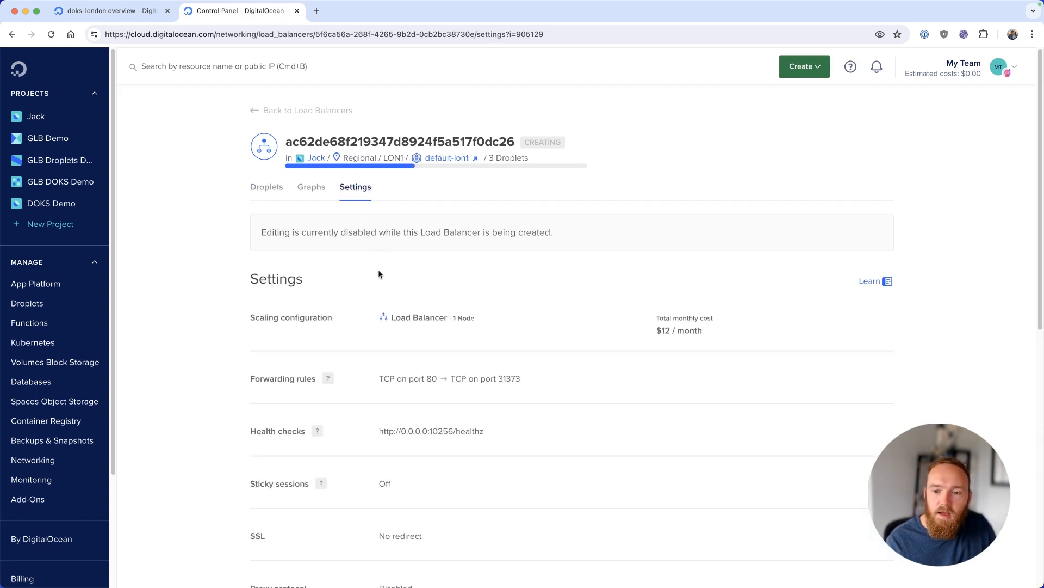
pyautogui.moveTo(1038, 148)
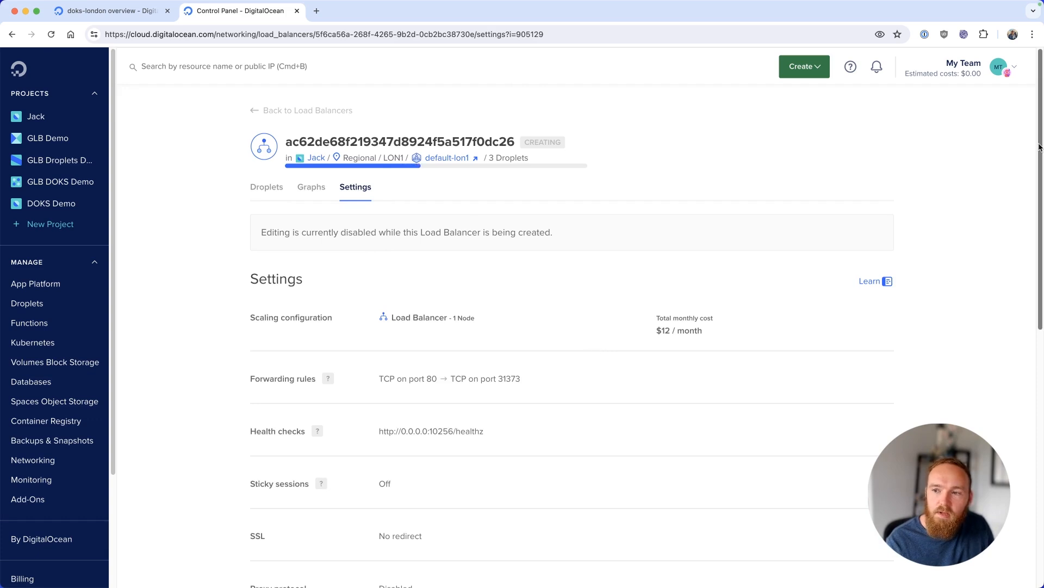
pyautogui.scroll(-3)
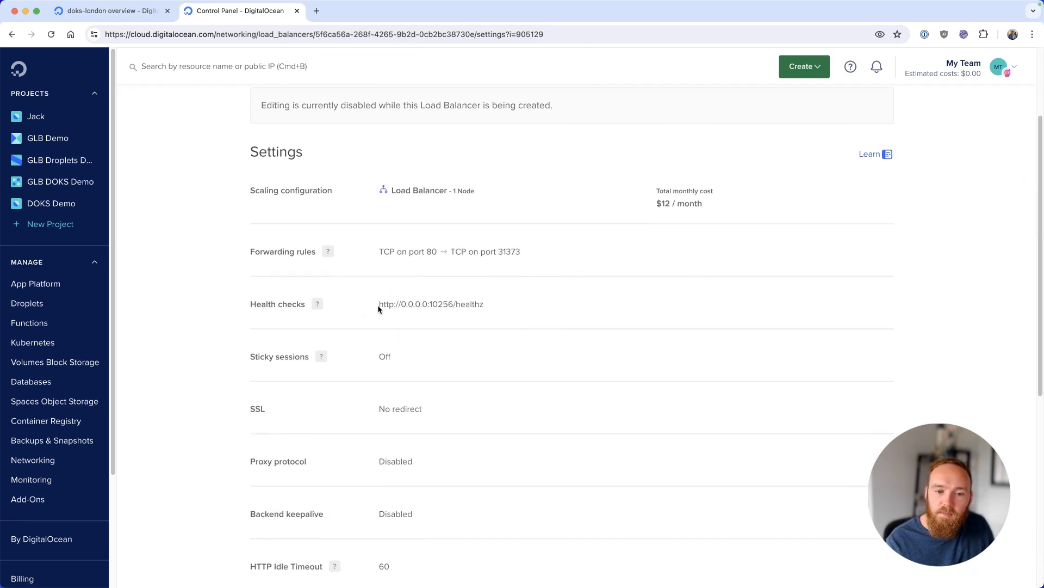
pyautogui.scroll(-3)
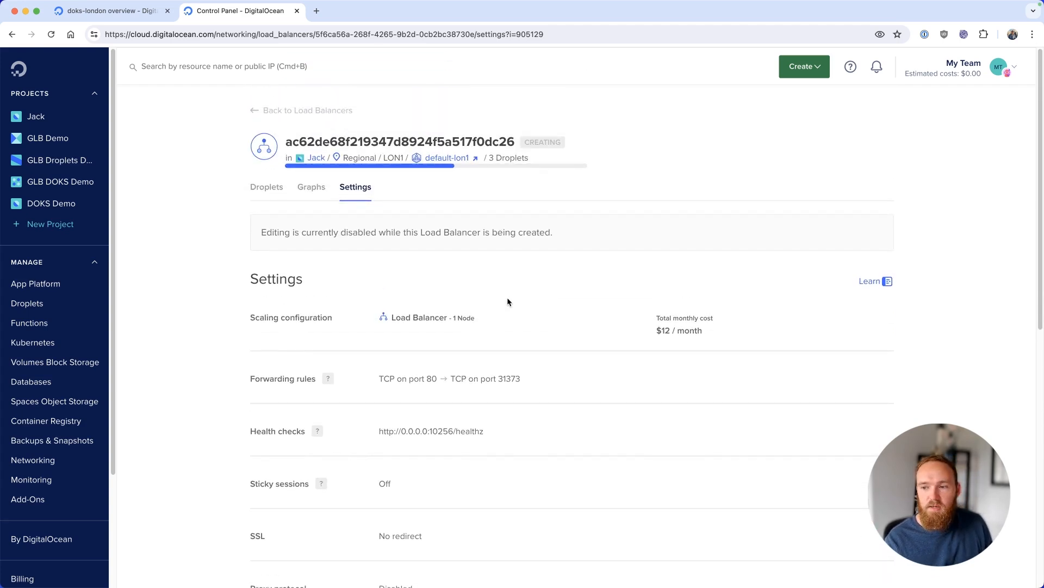
pyautogui.click(267, 187)
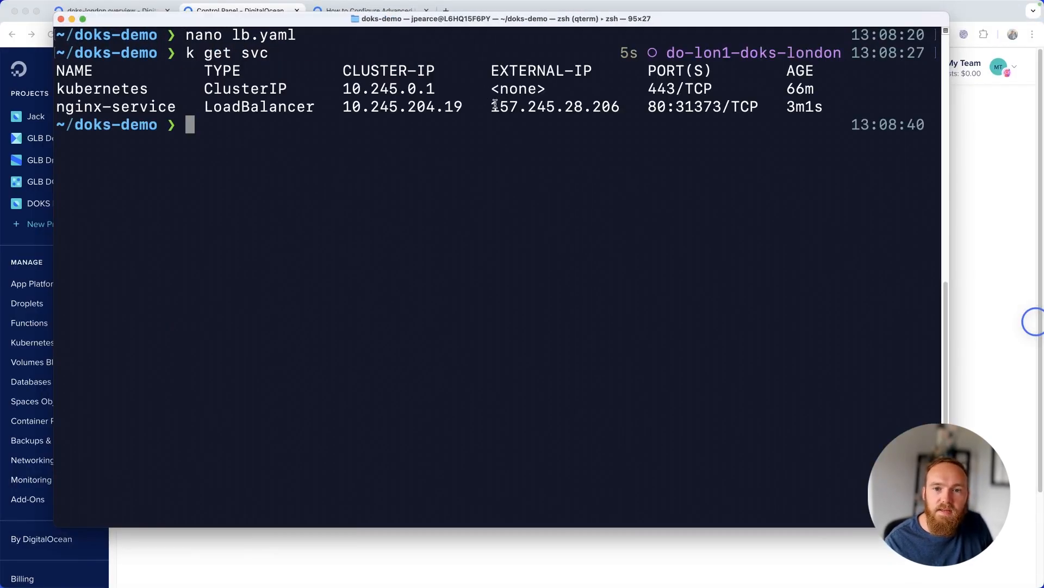
# Curl 157.245.28.206 and get the Welcome to nginx! page back
pyautogui.doubleClick(554, 106)
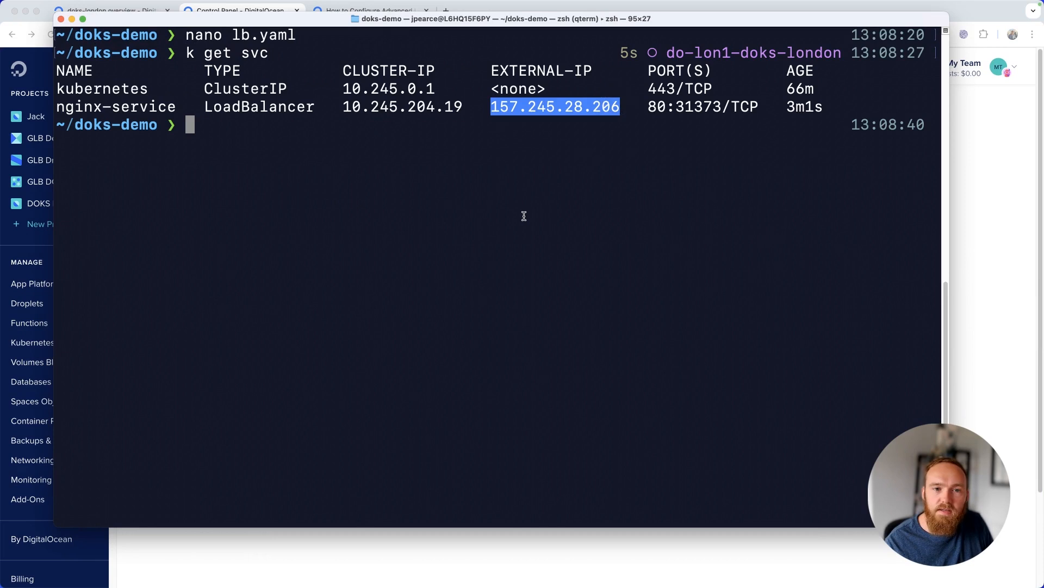
pyautogui.write('curl 157.245.28.206')
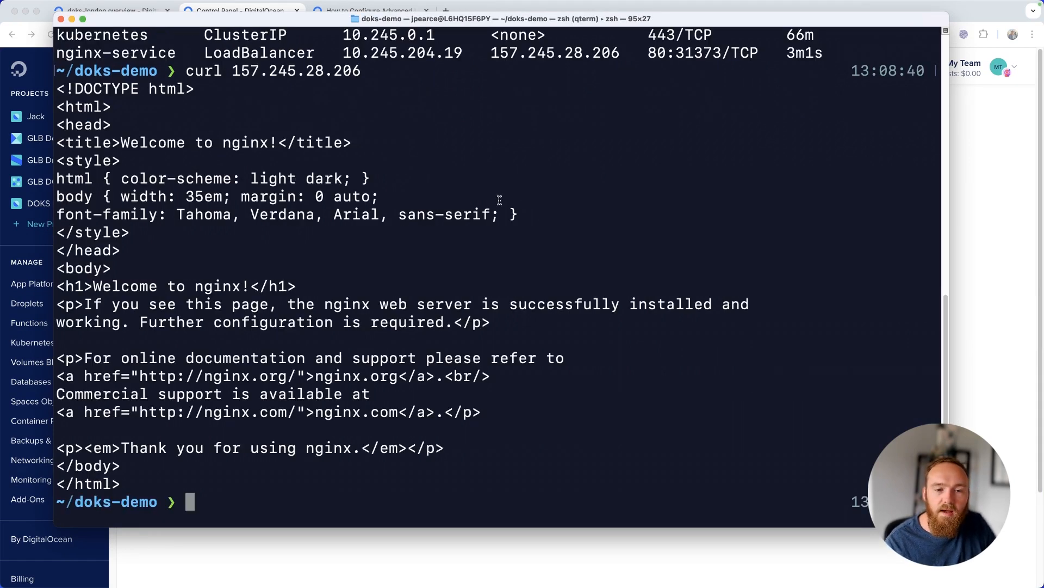
pyautogui.doubleClick(251, 143)
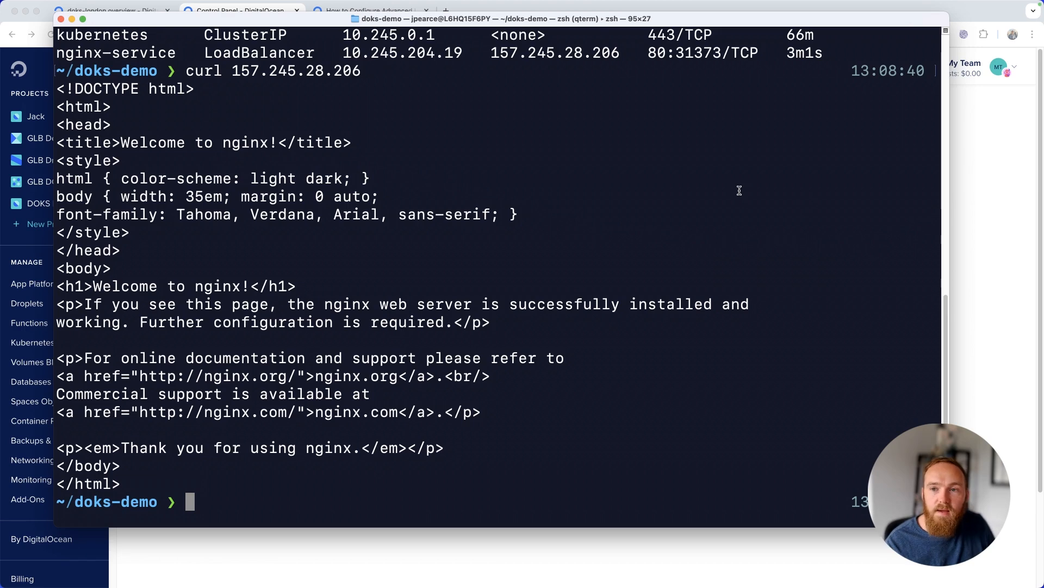
pyautogui.click(238, 11)
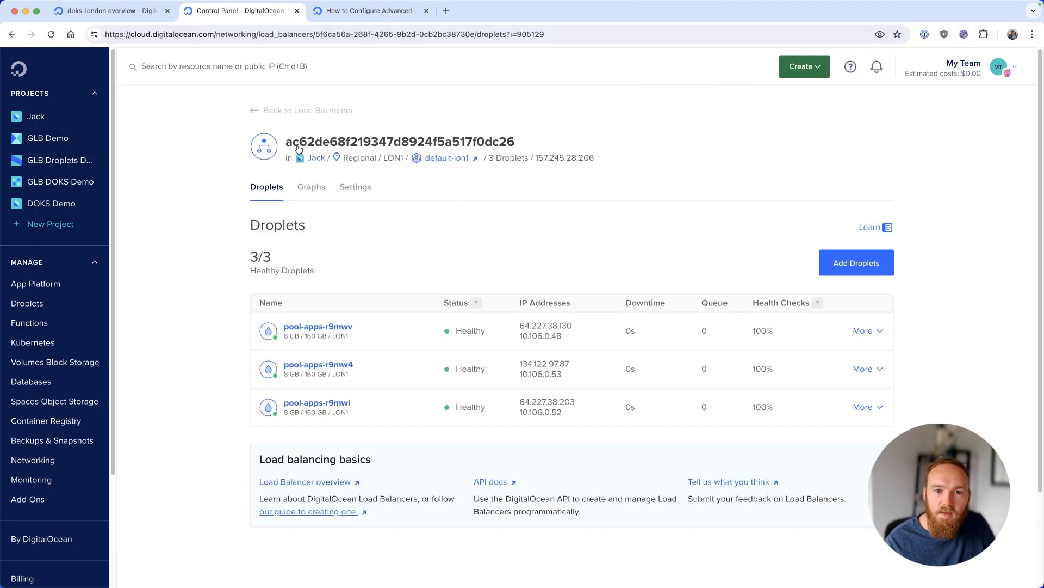
pyautogui.moveTo(293, 148)
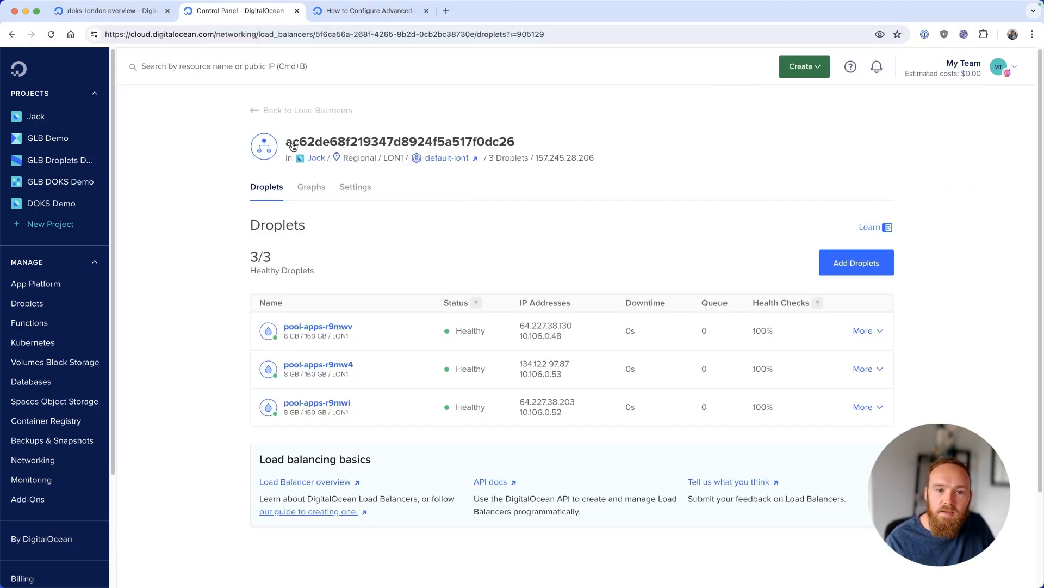
pyautogui.moveTo(447, 150)
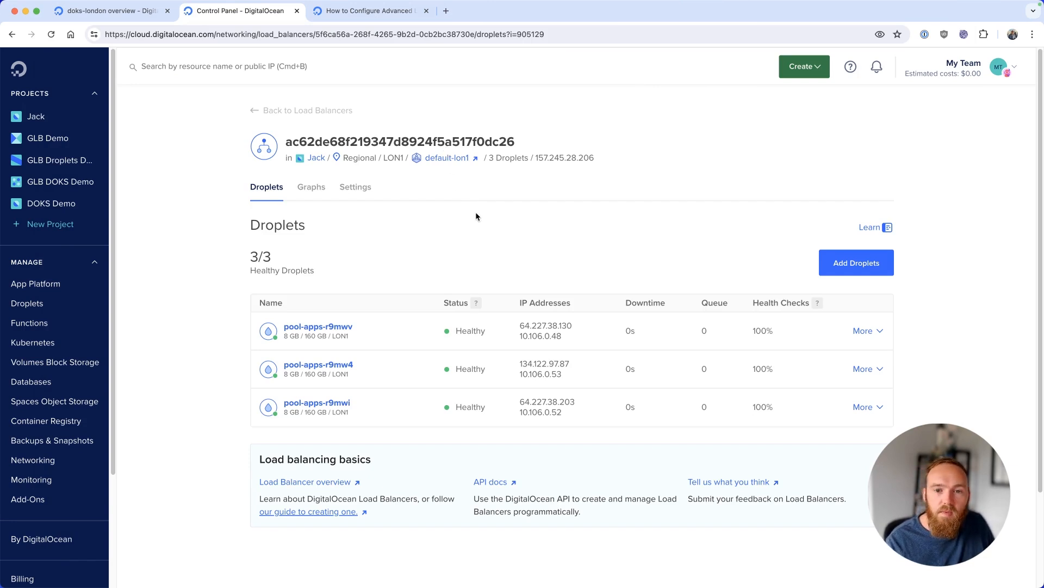
pyautogui.moveTo(493, 223)
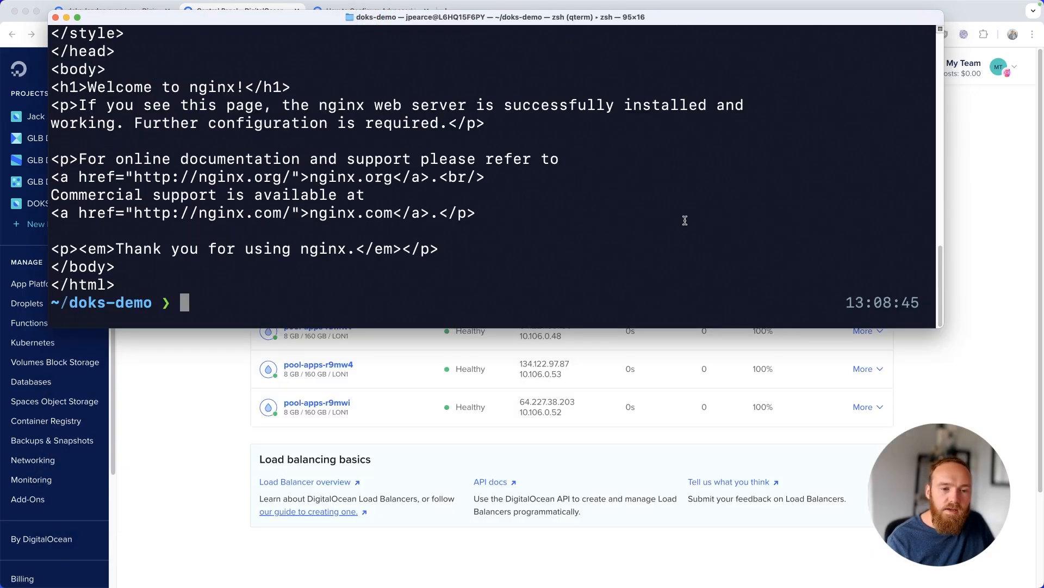
# List the account's load balancers by ID and Name with doctl, without headers
pyautogui.write('doctl compute load-balancer list --no-header --format ID,Name')
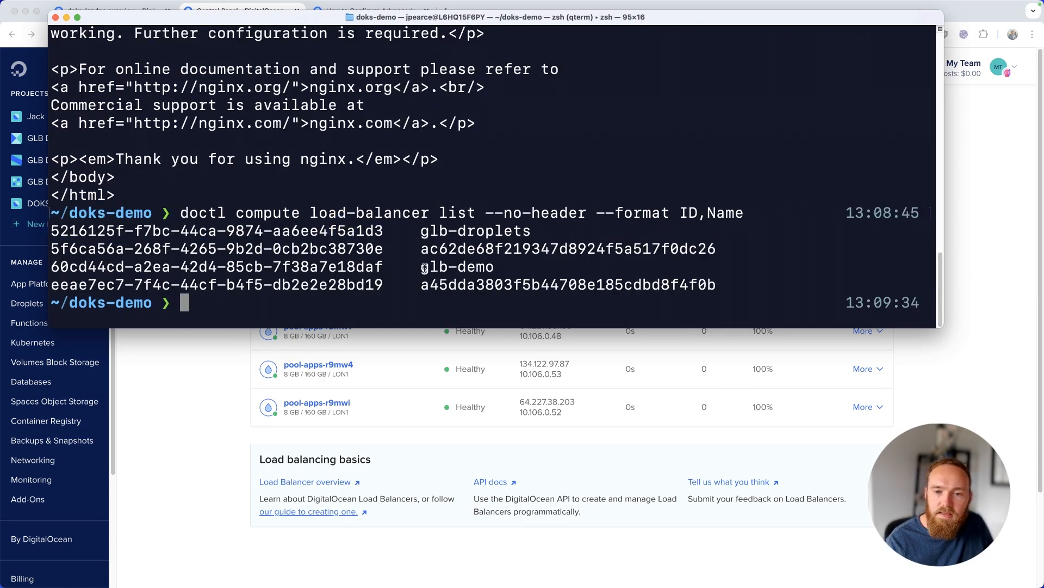
# Pick out the new load balancer's ID and open lb.yaml in nano
pyautogui.doubleClick(566, 248)
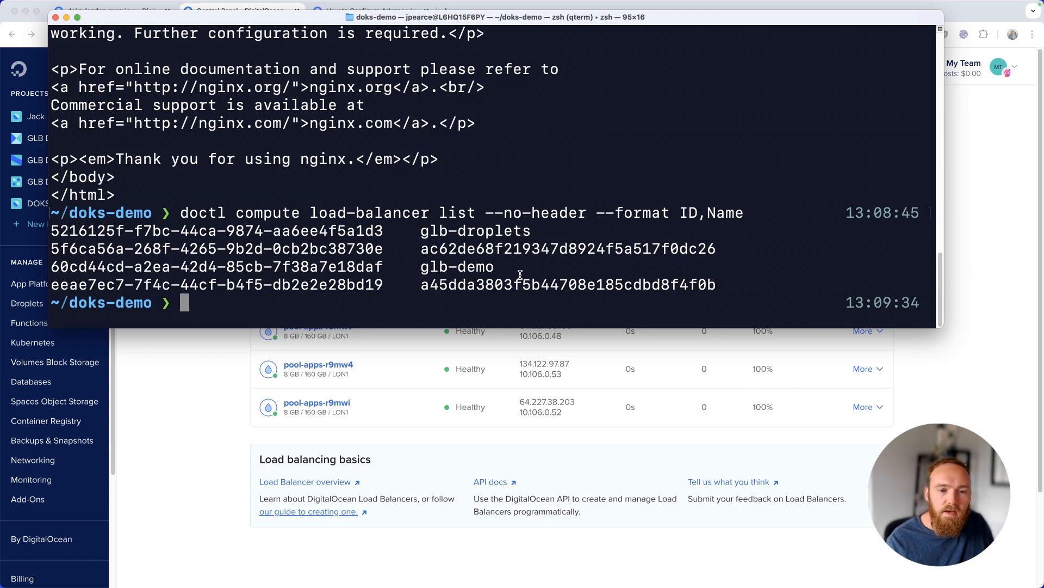
pyautogui.write('nano ln')
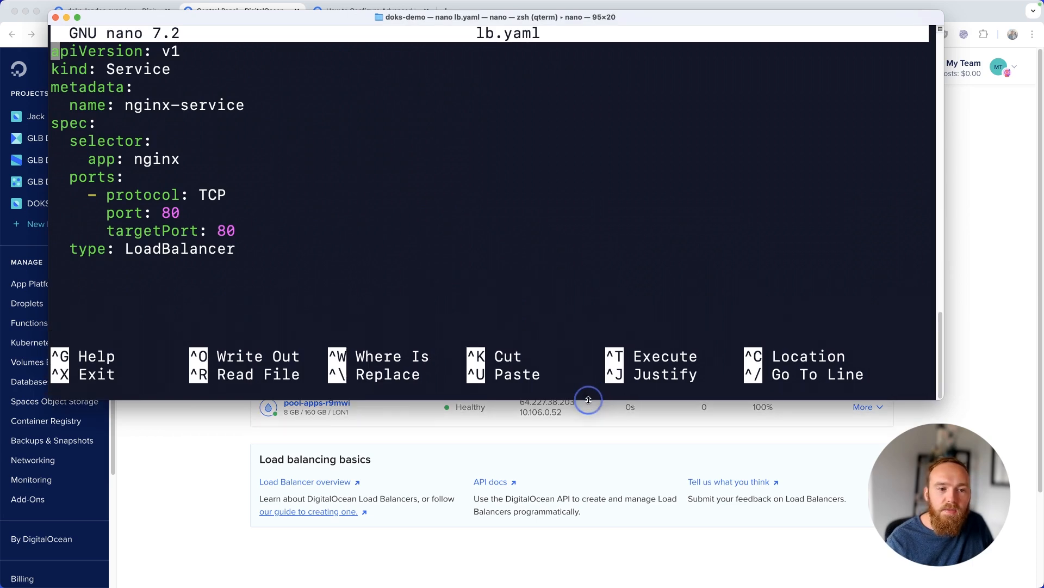
pyautogui.moveTo(222, 404)
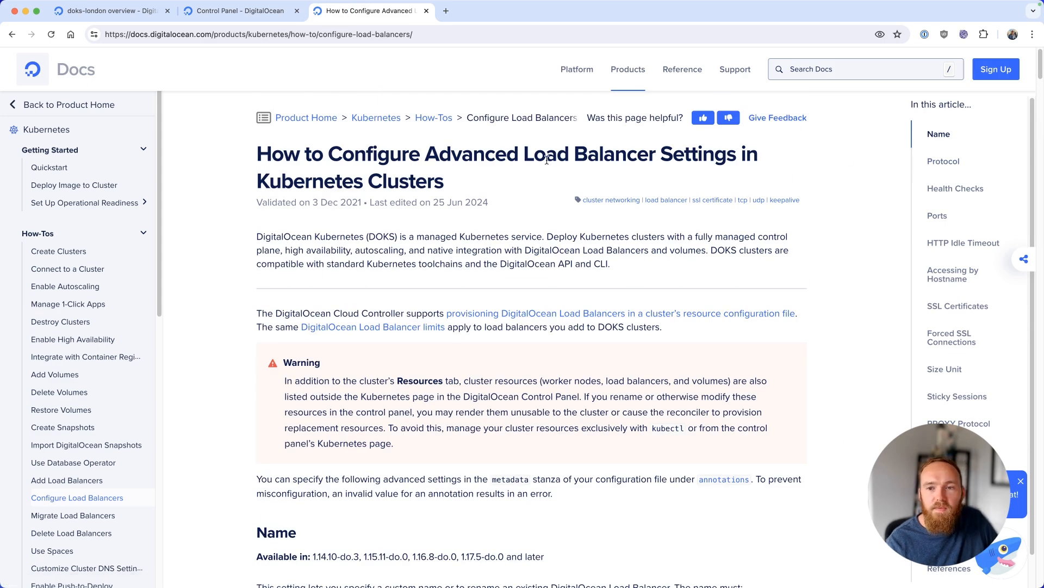
pyautogui.moveTo(544, 194)
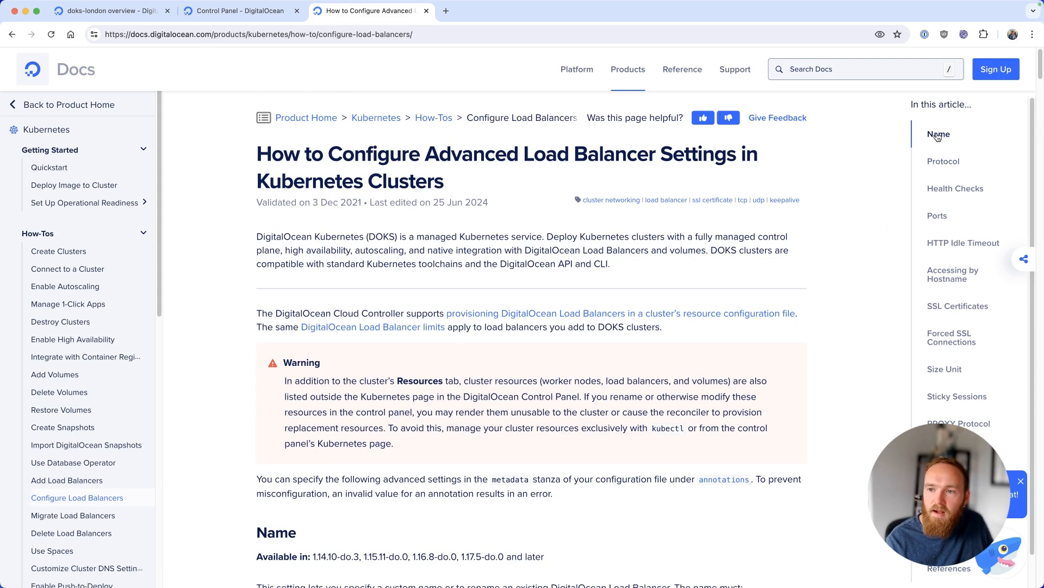
# Scroll the advanced load balancer settings guide down to the Name annotation example
pyautogui.scroll(-3)
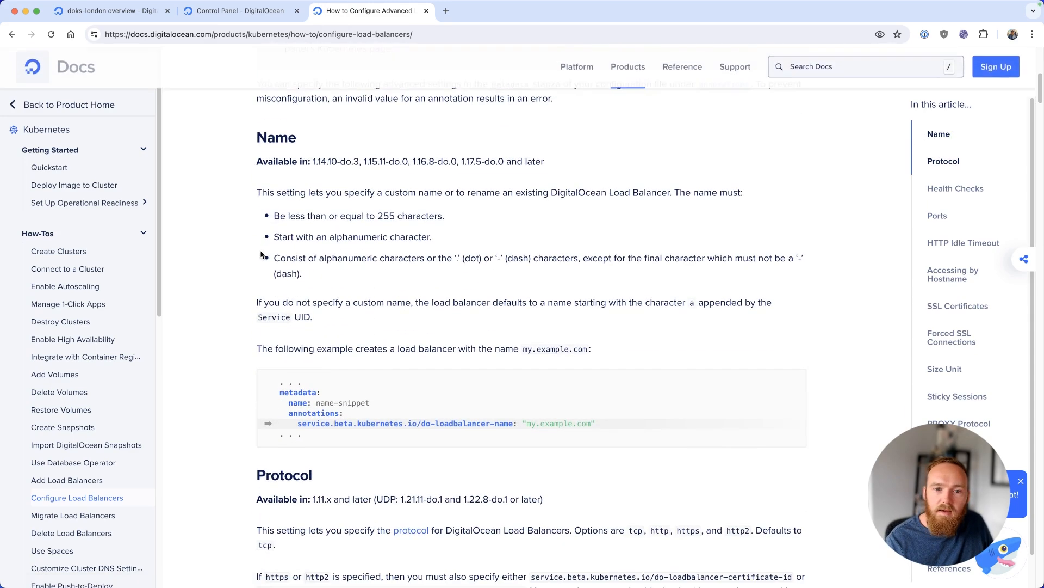
pyautogui.scroll(-3)
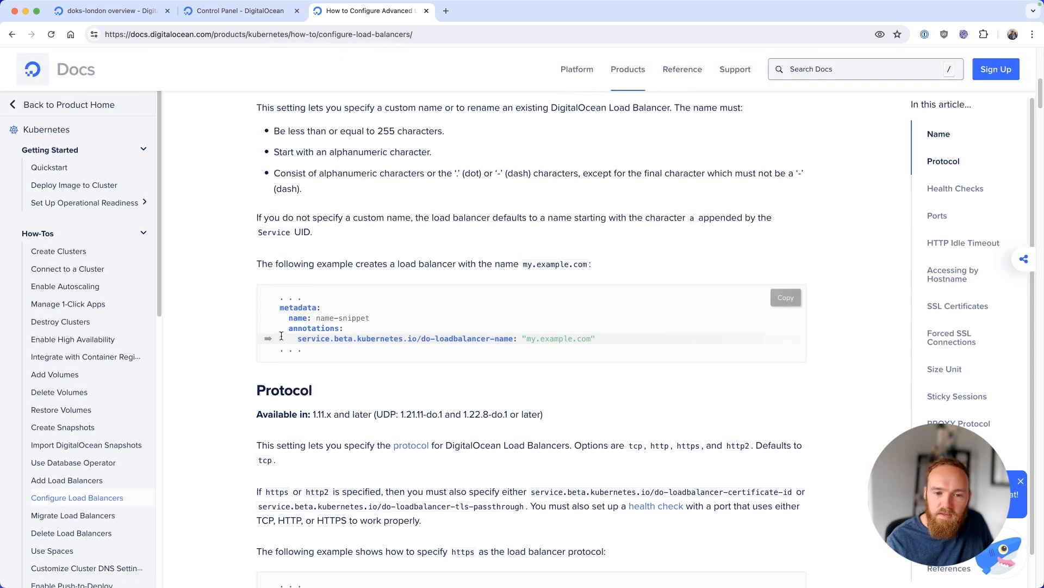
pyautogui.scroll(-3)
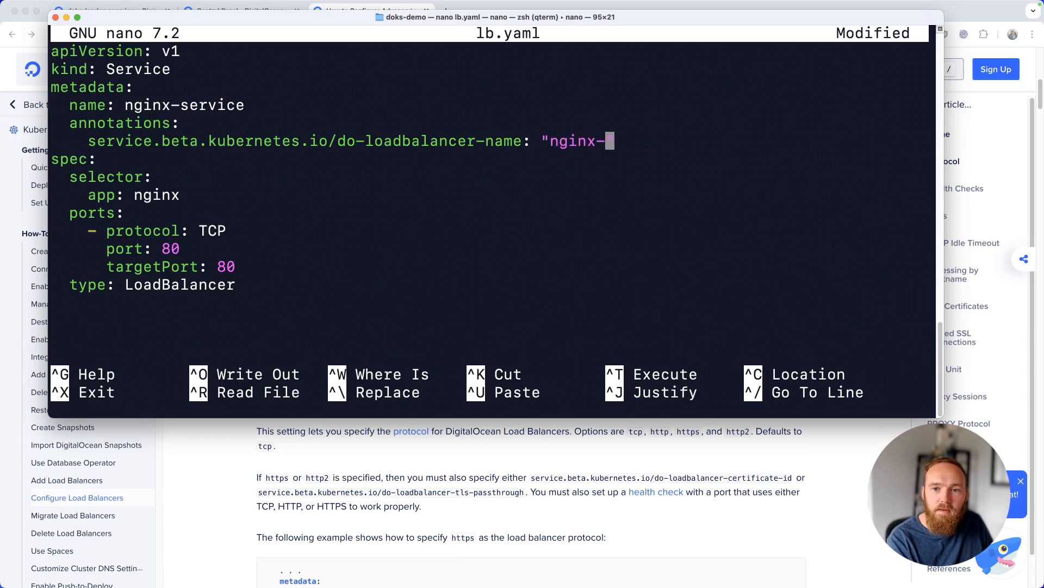
# Name the load balancer nginx-lb-example via annotation, save lb.yaml, and apply it
pyautogui.write('lb-exa')
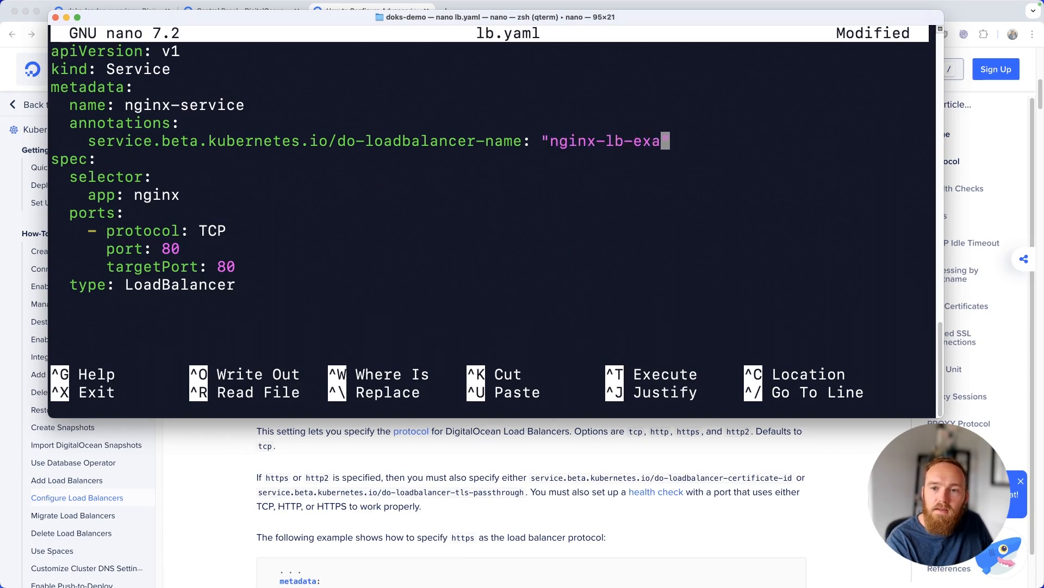
pyautogui.press('ctrl+x')
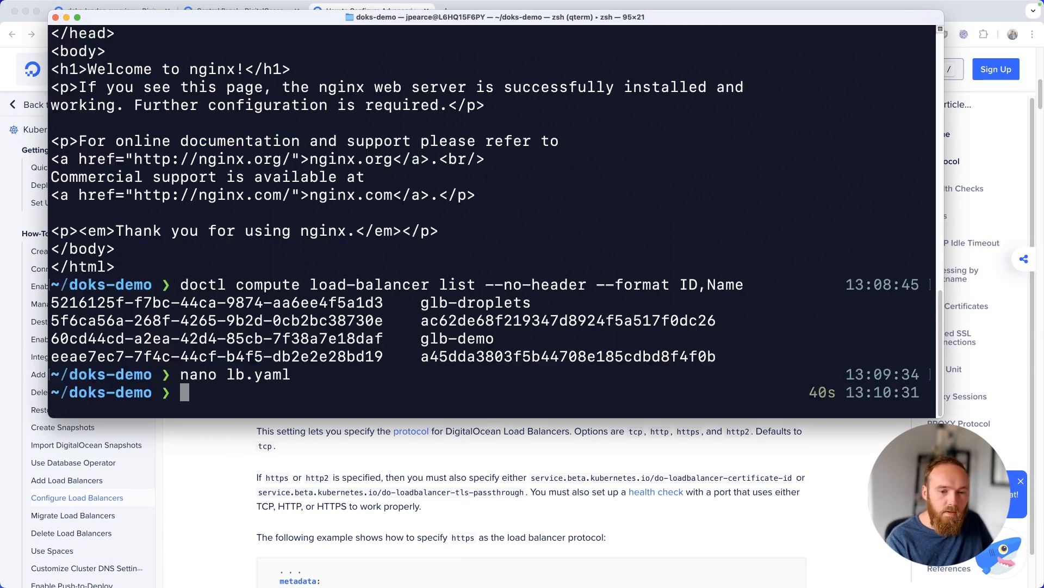
pyautogui.write('k apply -f lb.yaml')
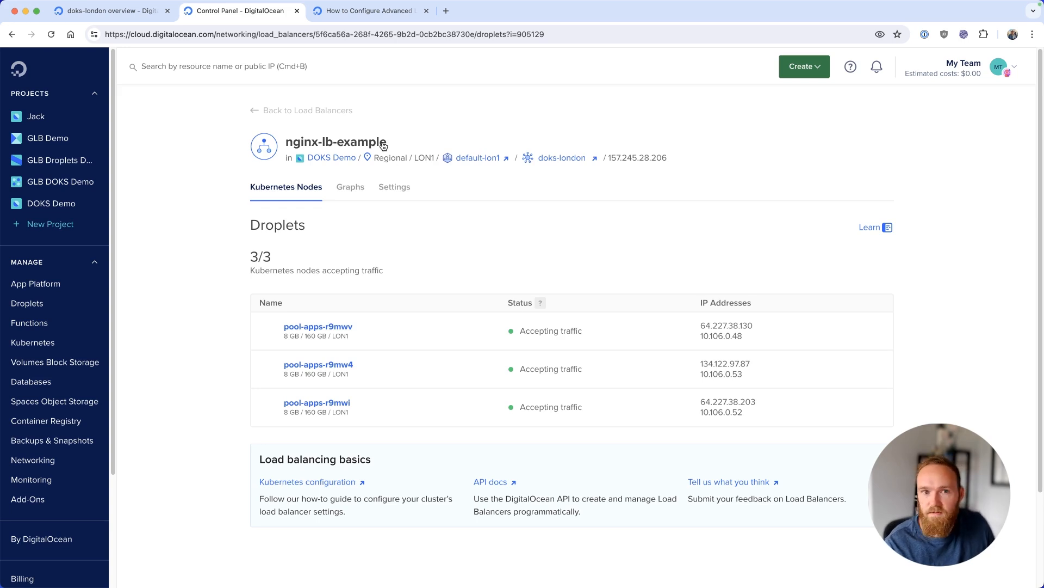
# Scroll the load balancer guide from the Name section down to Allow Rules
pyautogui.click(369, 11)
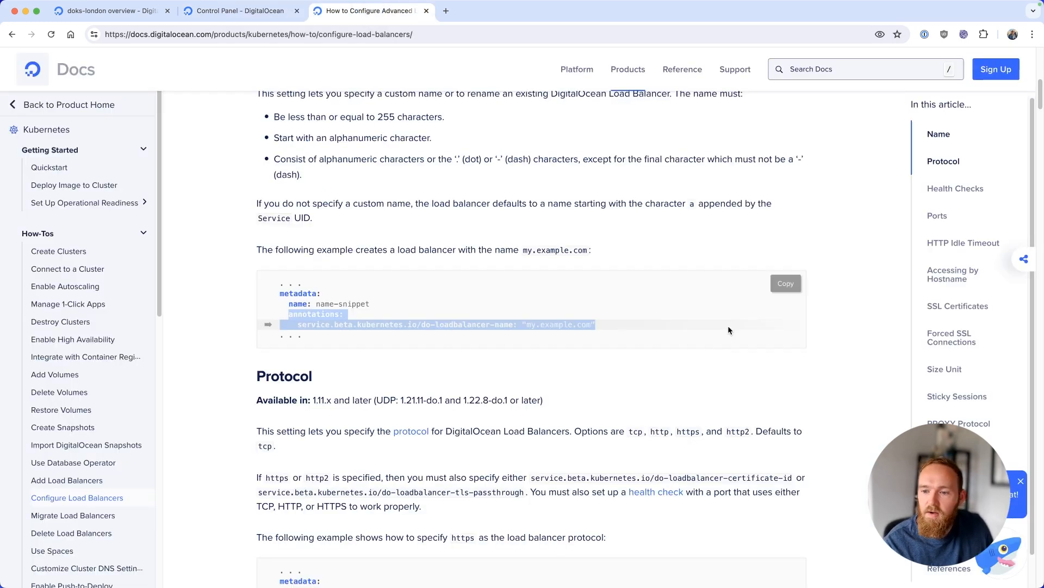
pyautogui.scroll(-3)
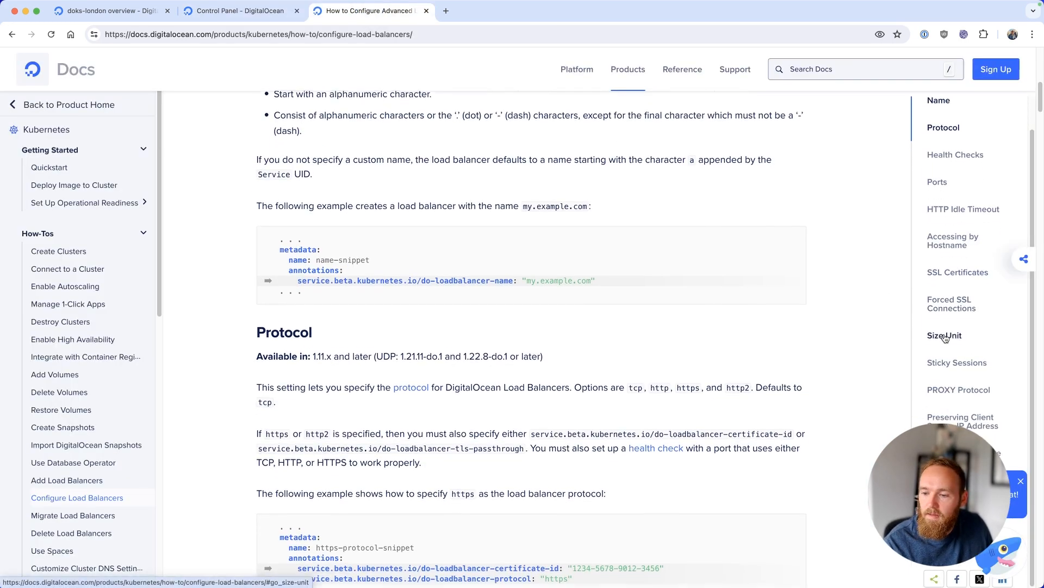
pyautogui.scroll(-3)
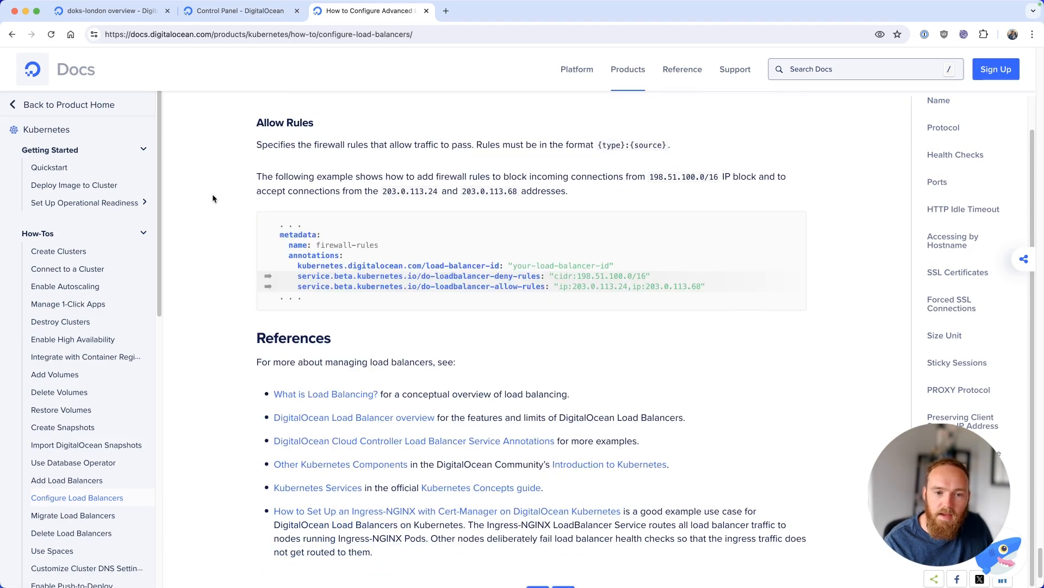
pyautogui.scroll(-3)
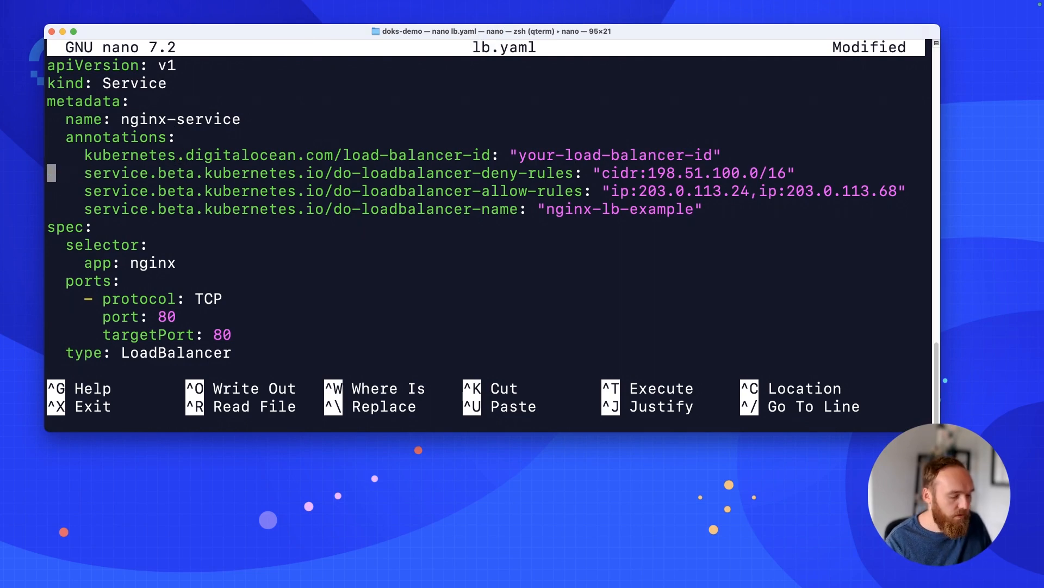
# Prefix the firewall deny-rules and allow-rules lines in lb.yaml with # and save on exit
pyautogui.write('#')
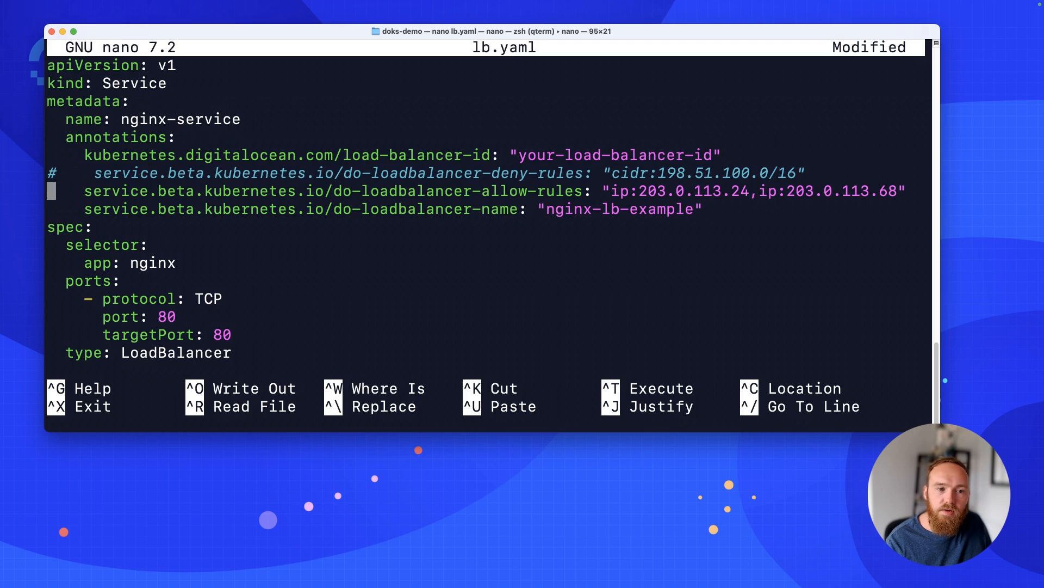
pyautogui.press('ctrl+x')
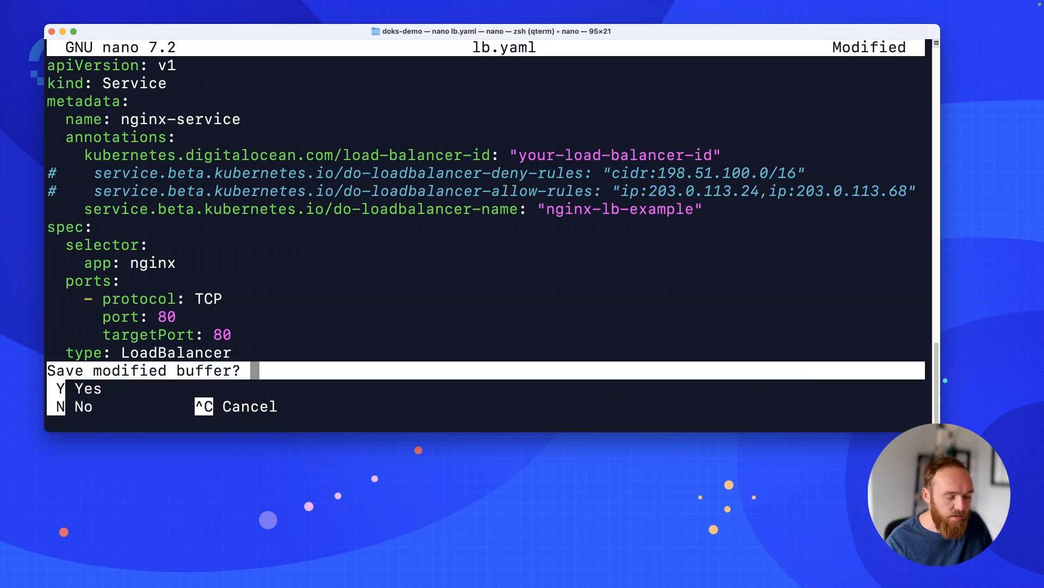
pyautogui.press('n')
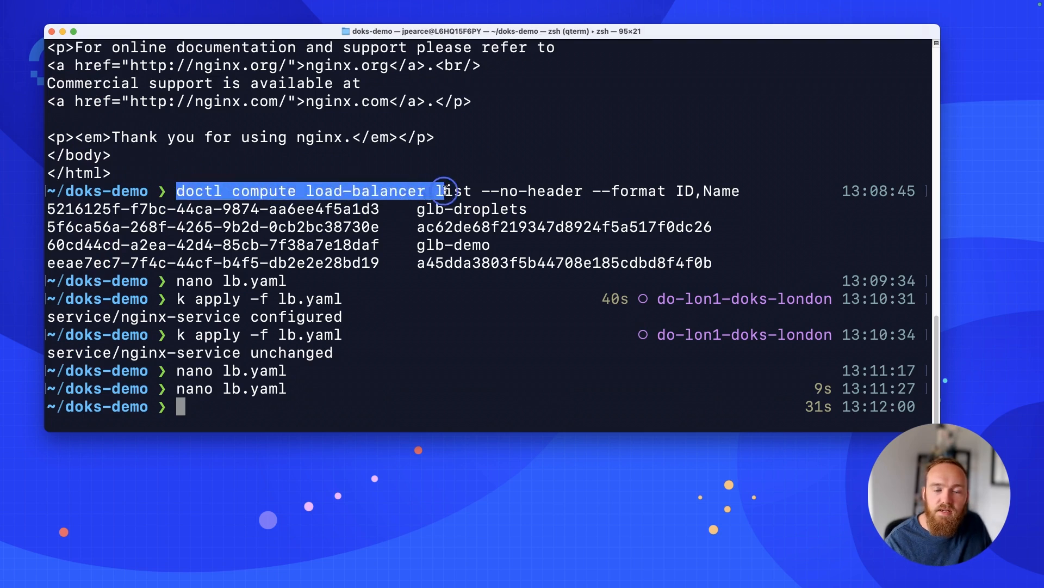
pyautogui.click(473, 196)
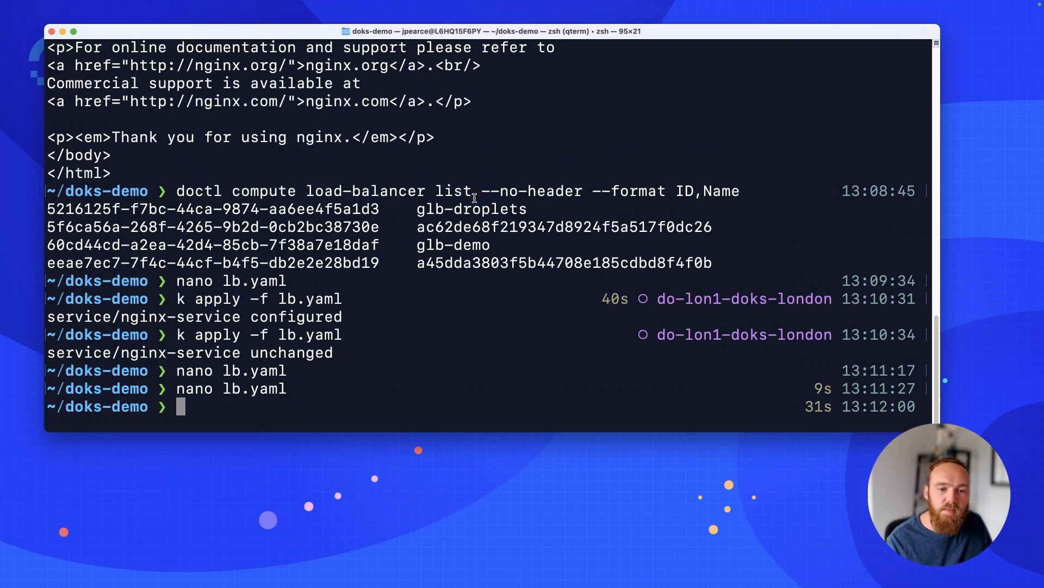
pyautogui.press('ctrl+r')
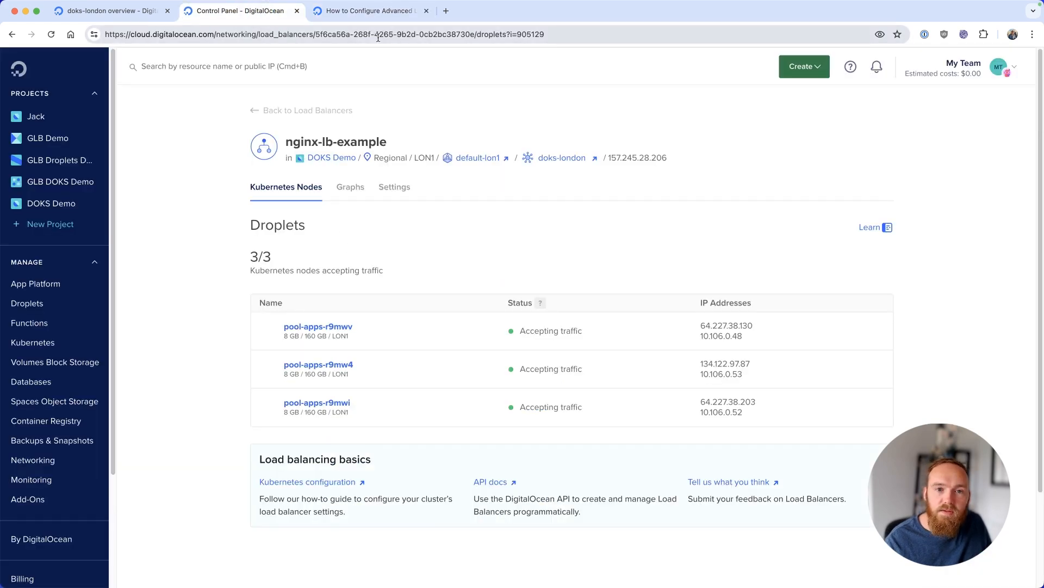
# Select the nginx-lb-example load balancer ID in the browser address bar
pyautogui.click(468, 34)
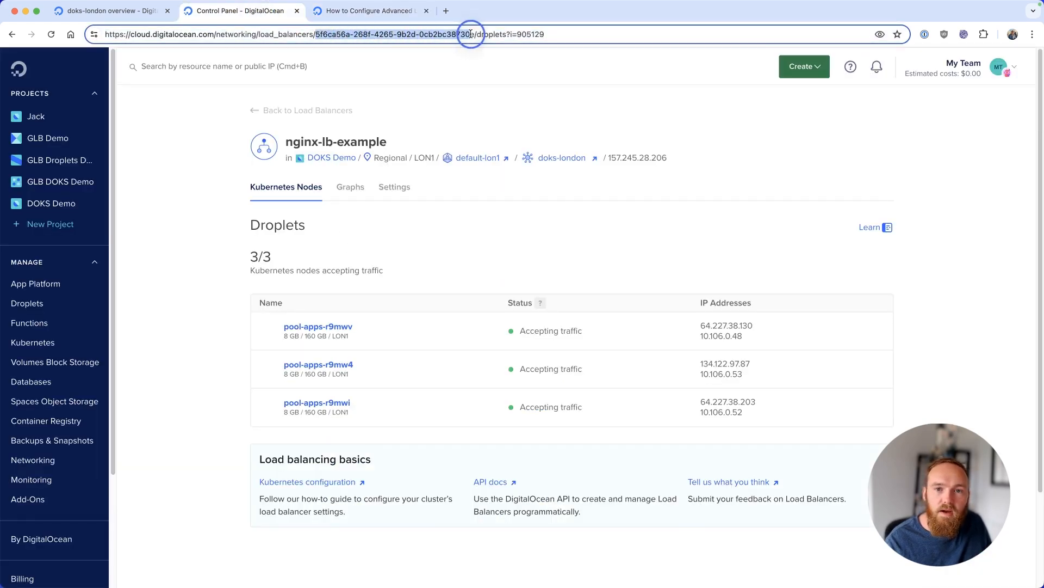
pyautogui.click(308, 110)
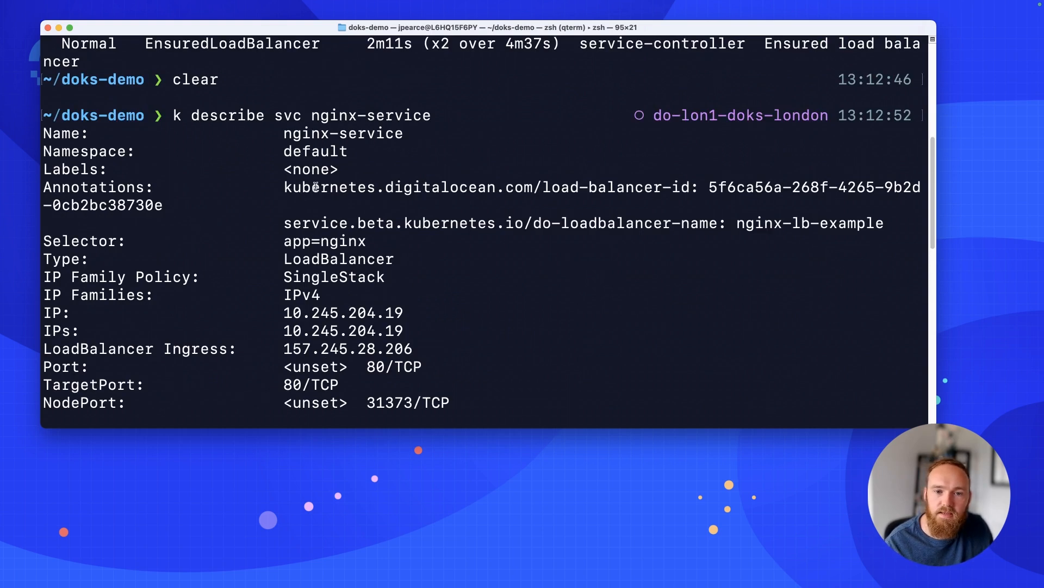
pyautogui.moveTo(756, 188)
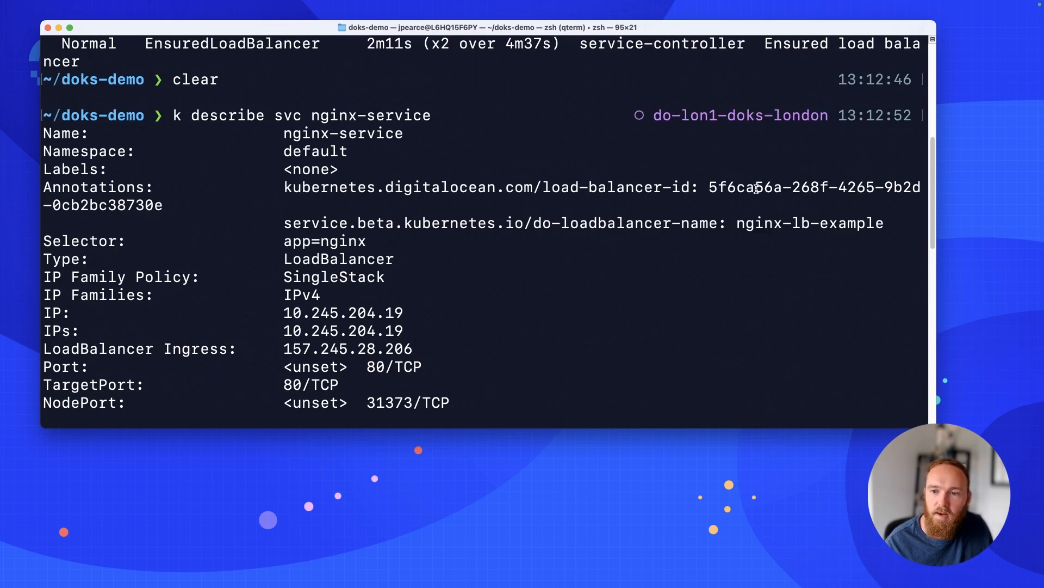
# Paste the load balancer ID, set allow-rules to ip:1.1.1.1, save lb.yaml and reapply it
pyautogui.moveTo(712, 187); pyautogui.dragTo(160, 205)
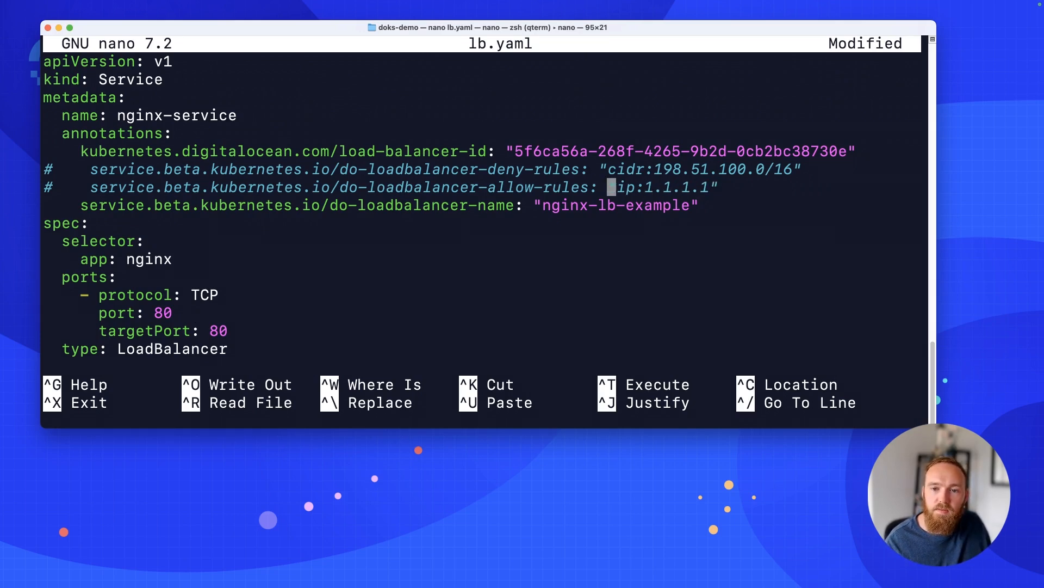
pyautogui.press('ctrl+x')
pyautogui.write('k apply -f lb.yaml')
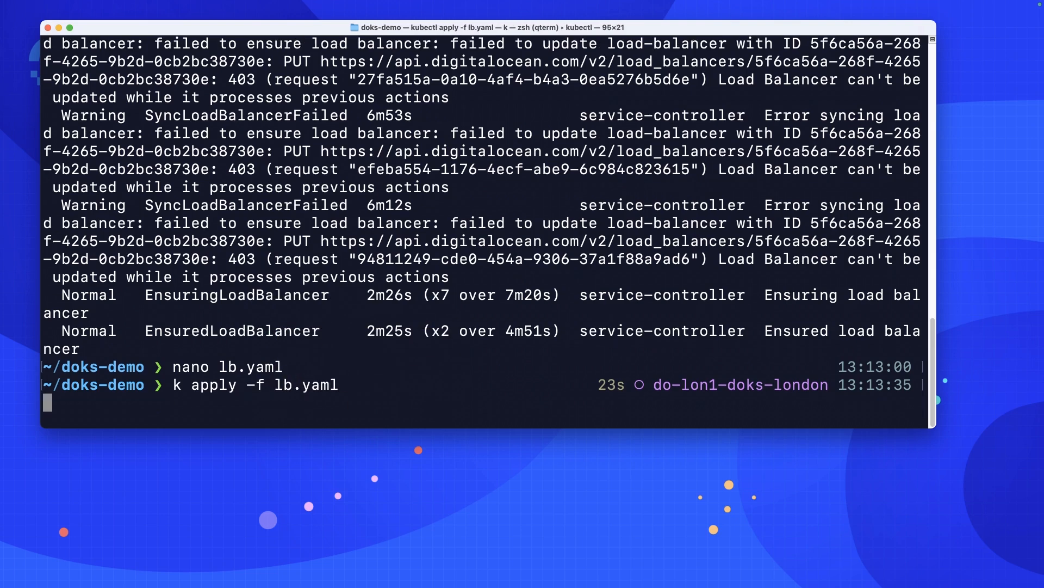
pyautogui.press('Return')
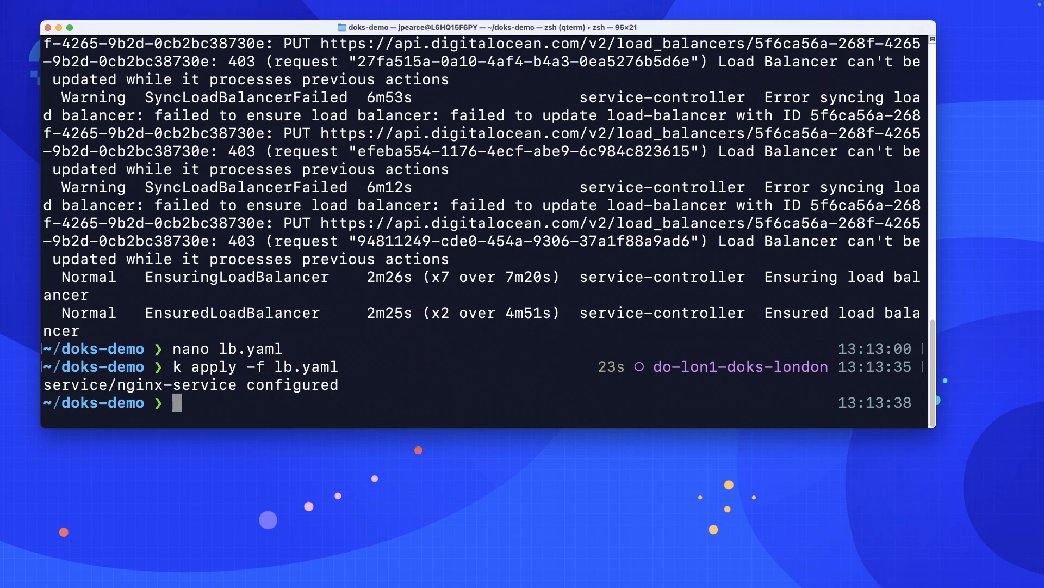
pyautogui.press('ctrl+r')
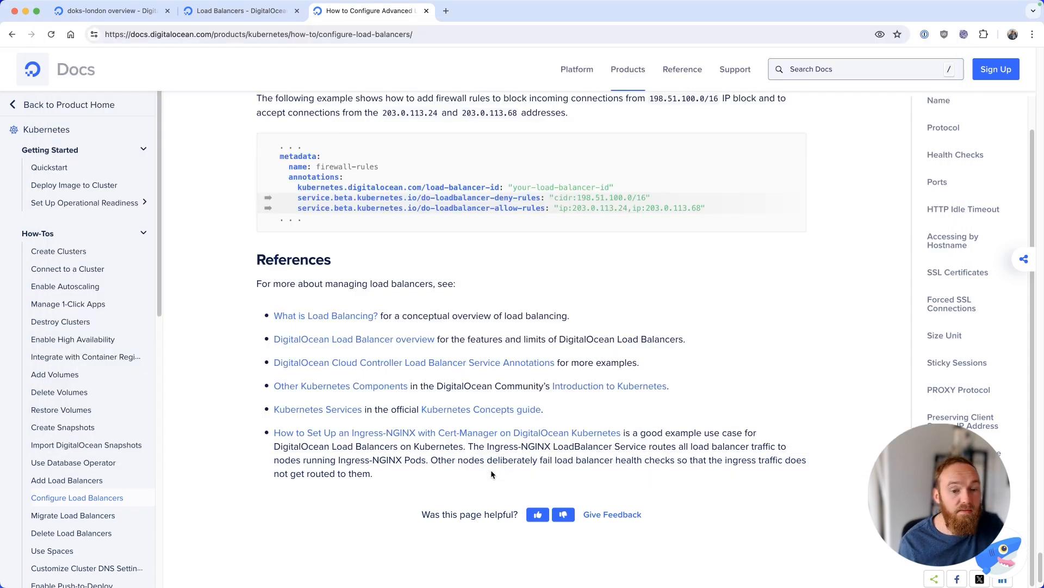
# Follow the Service Annotations link on GitHub into the service examples folder
pyautogui.click(445, 11)
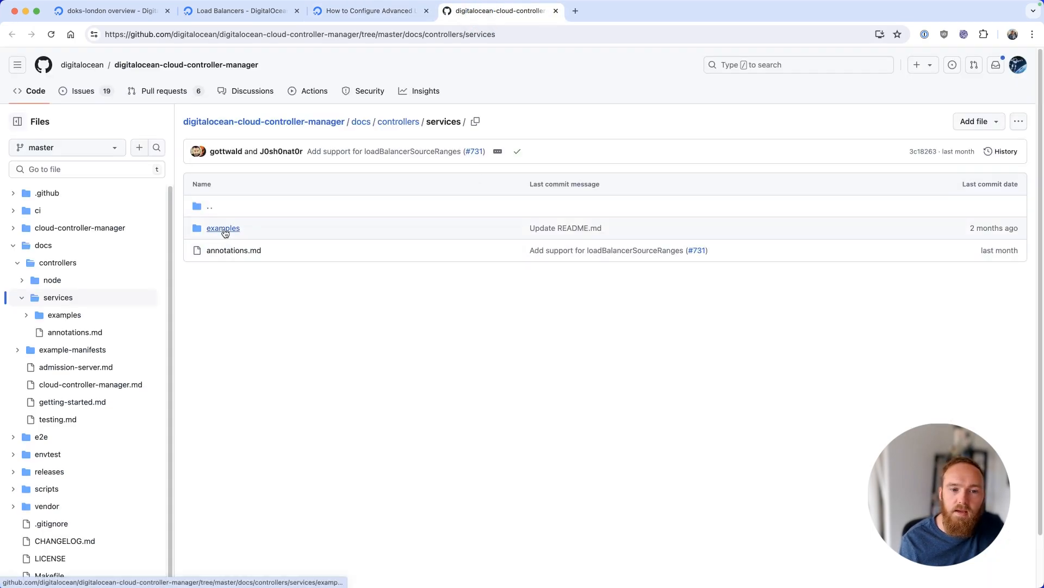
pyautogui.click(223, 228)
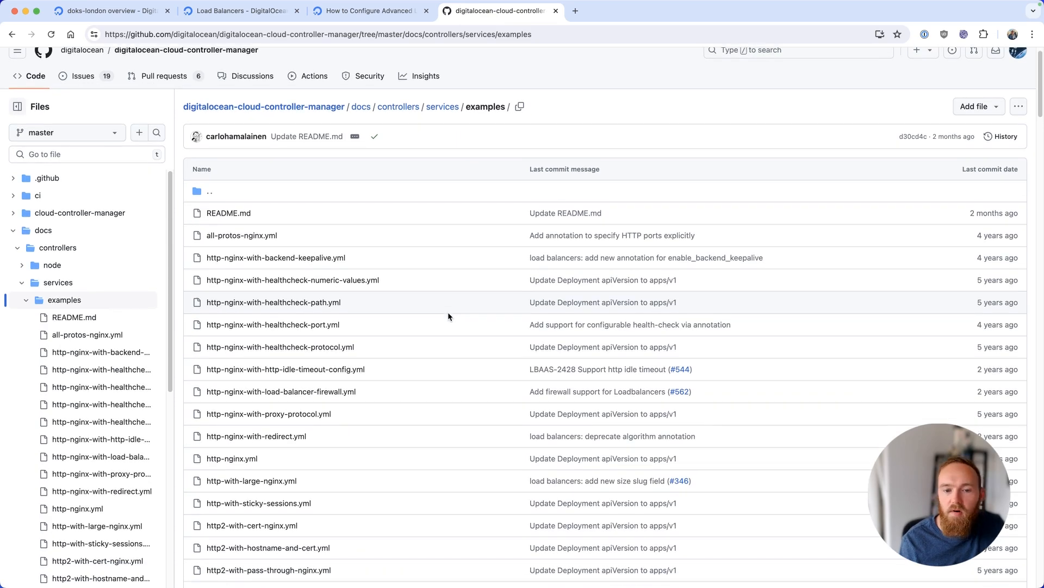
pyautogui.scroll(-3)
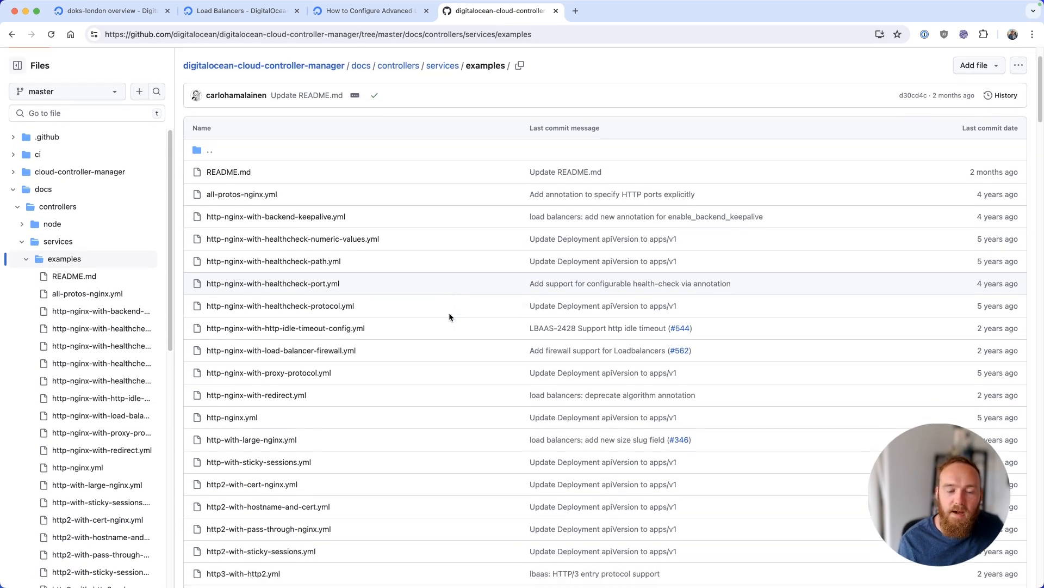
pyautogui.scroll(-3)
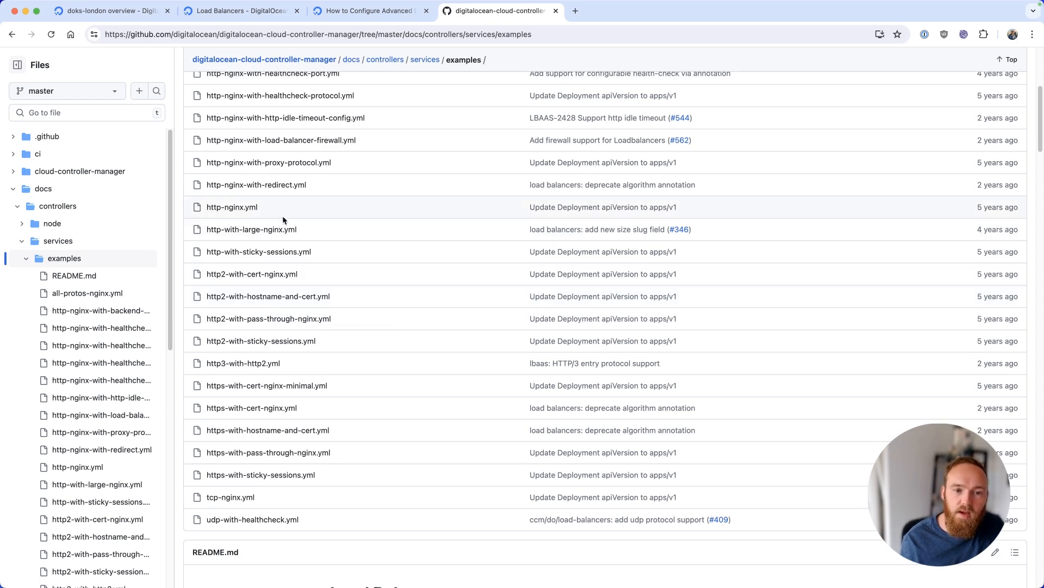
# View http-with-sticky-sessions.yml, then return to the folder listing and scroll to the README
pyautogui.click(259, 252)
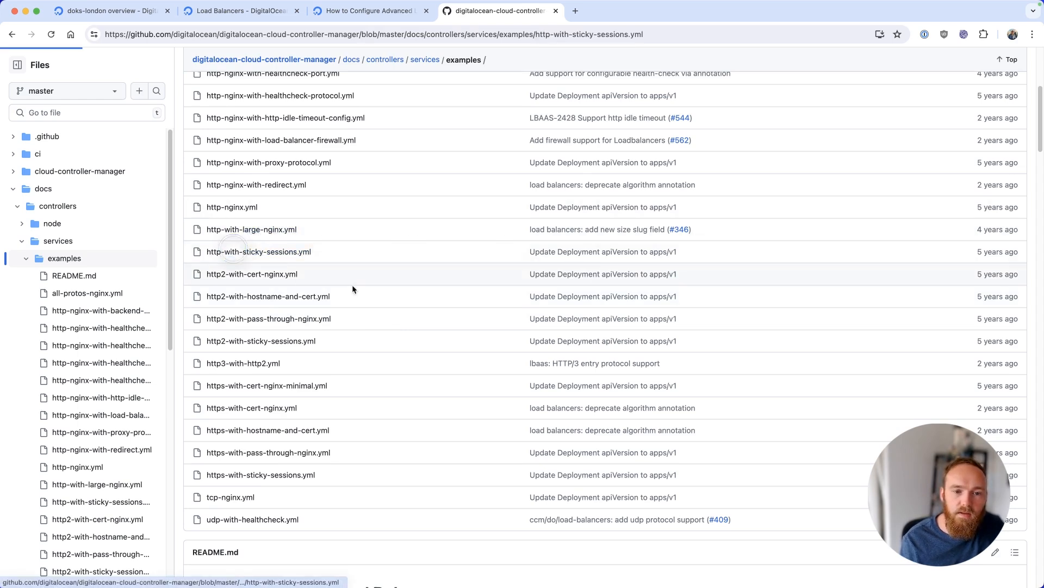
pyautogui.click(259, 252)
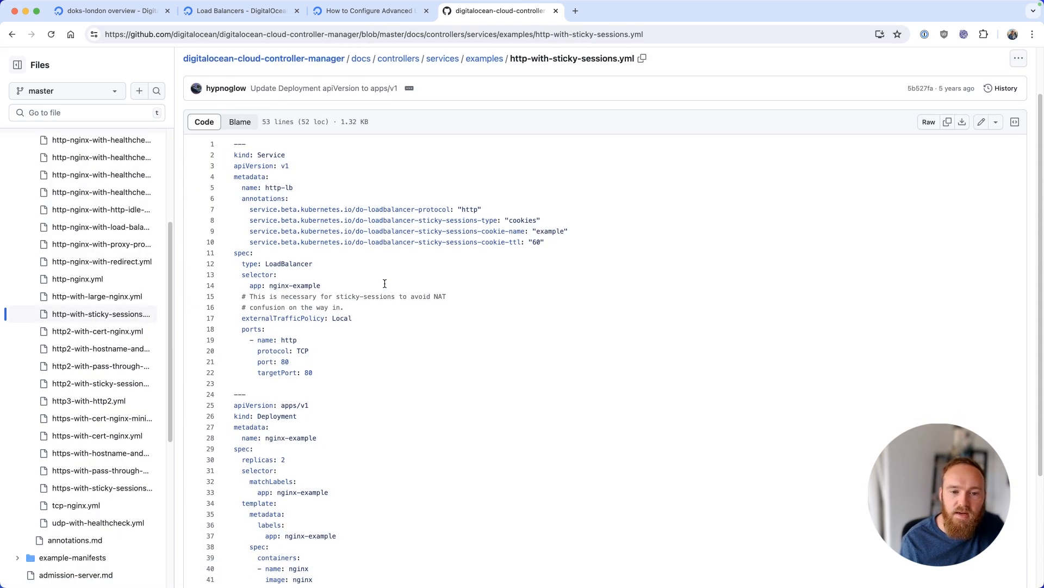
pyautogui.click(484, 58)
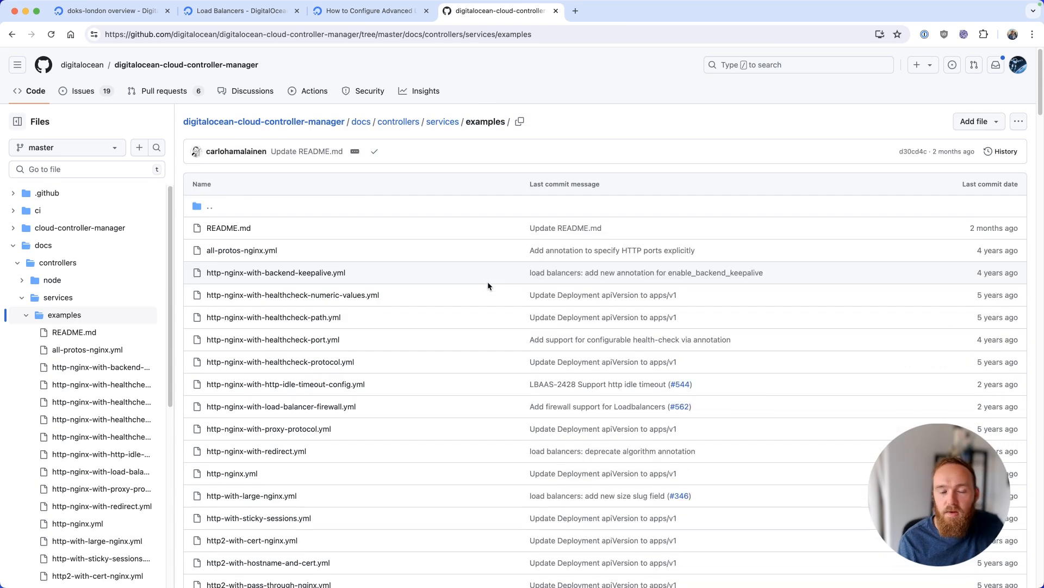
pyautogui.scroll(-3)
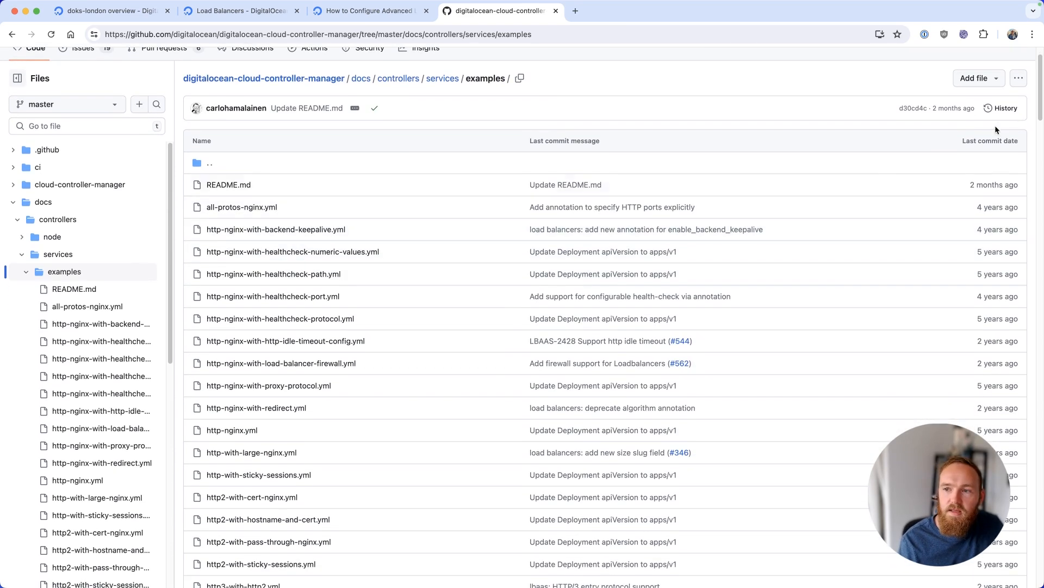
pyautogui.scroll(-3)
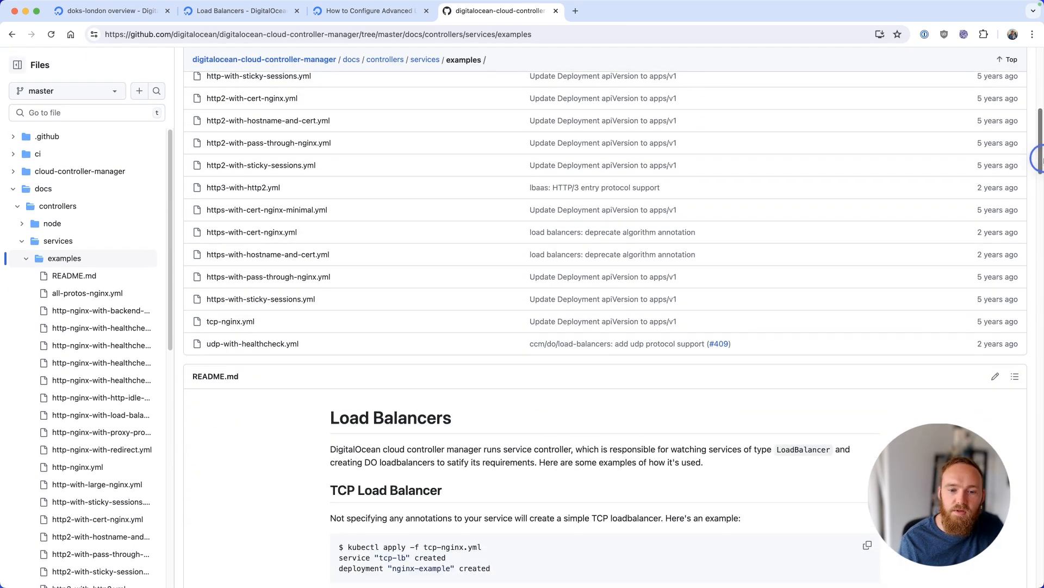